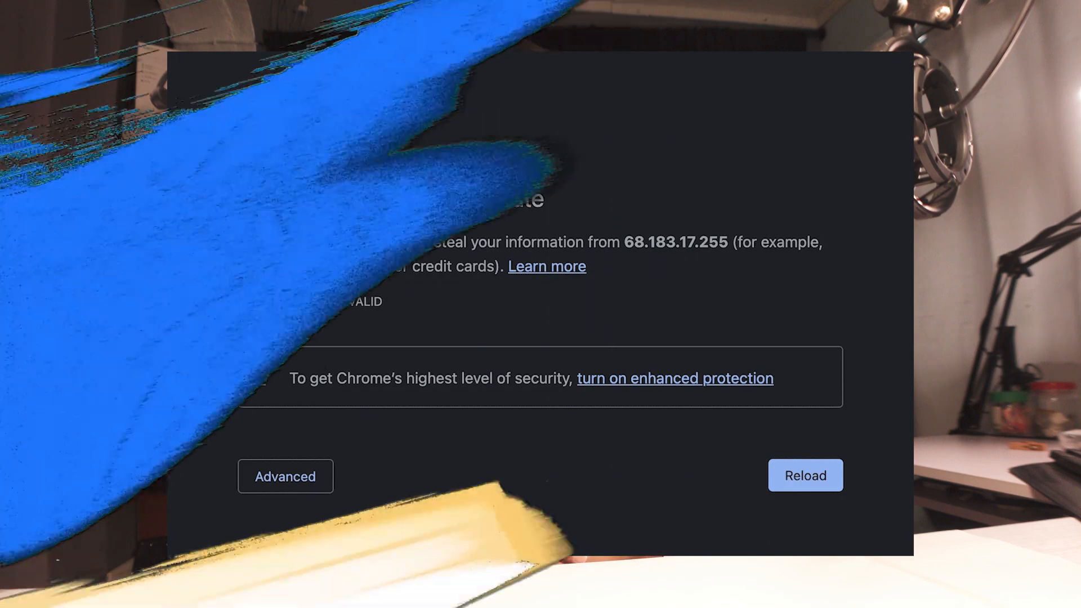
Search CDKeyOffer for 'windows 10' and open the MS Windows 10 Pro OEM CD KEY GLOBAL page
left_click(804, 475)
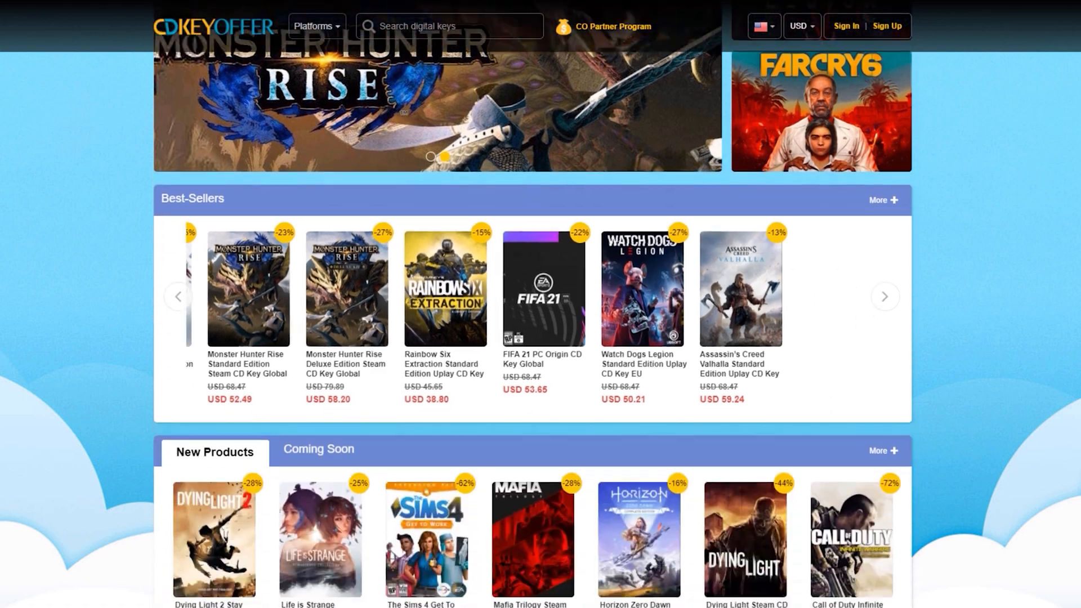
type("windows 10")
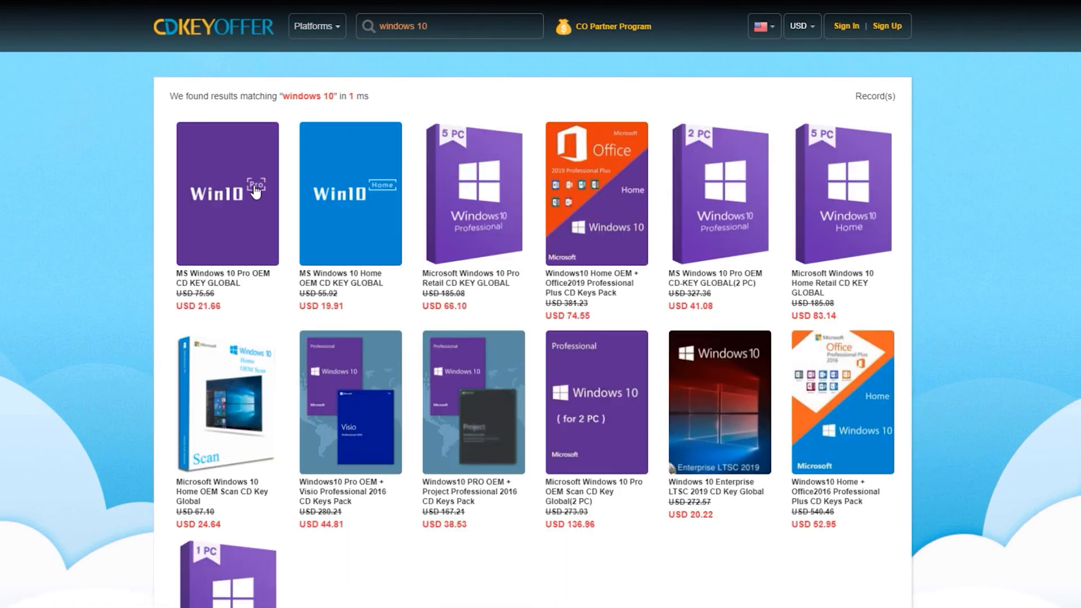
left_click(227, 193)
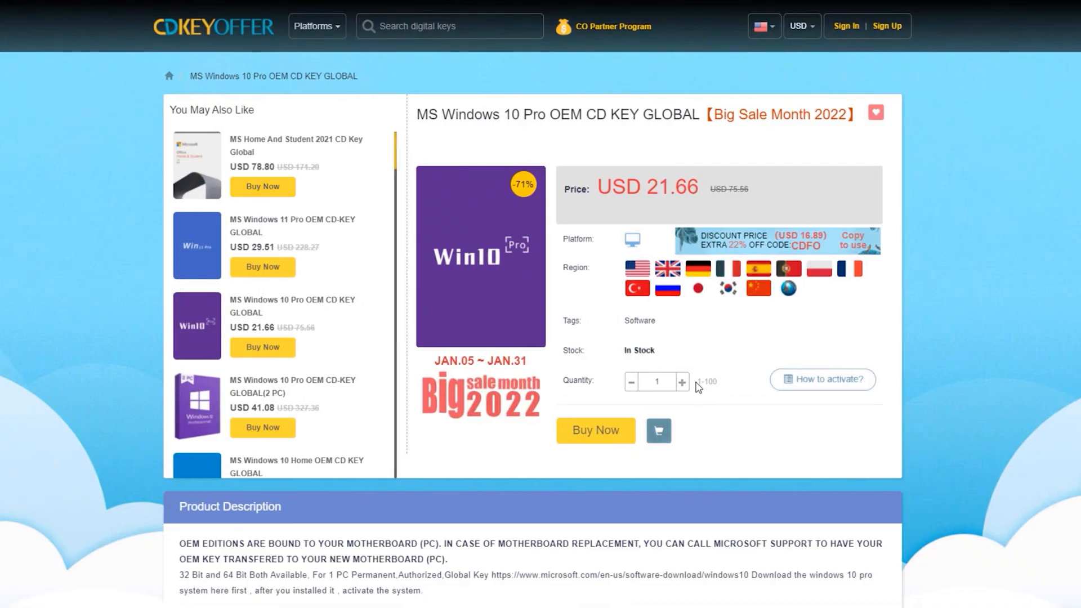
Enter and apply promotion code dood20, lowering the Windows 10 Pro order to USD 15.55
left_click(595, 430)
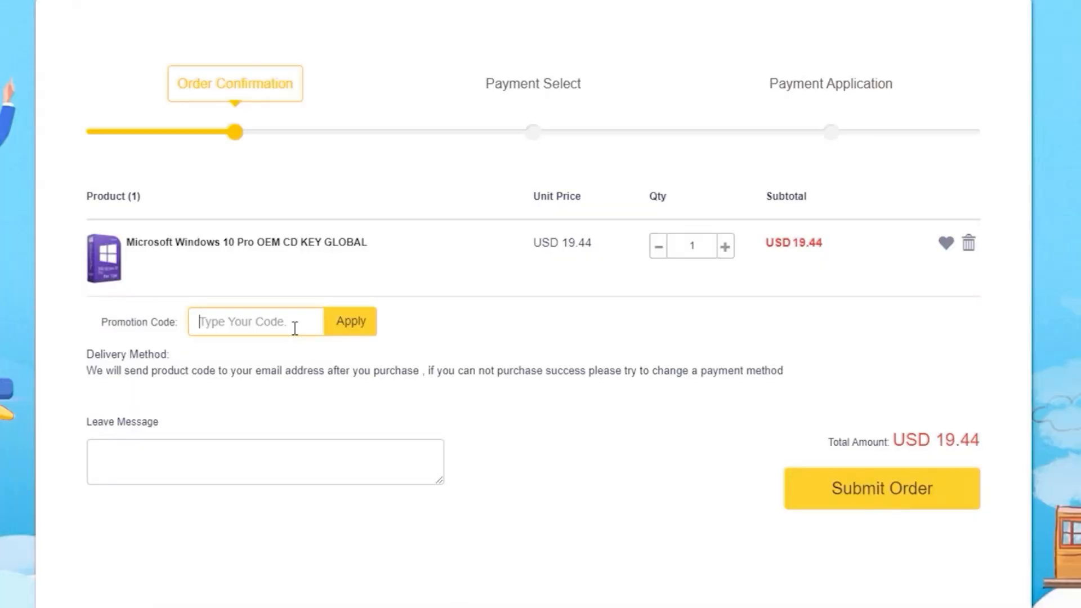
type("dood")
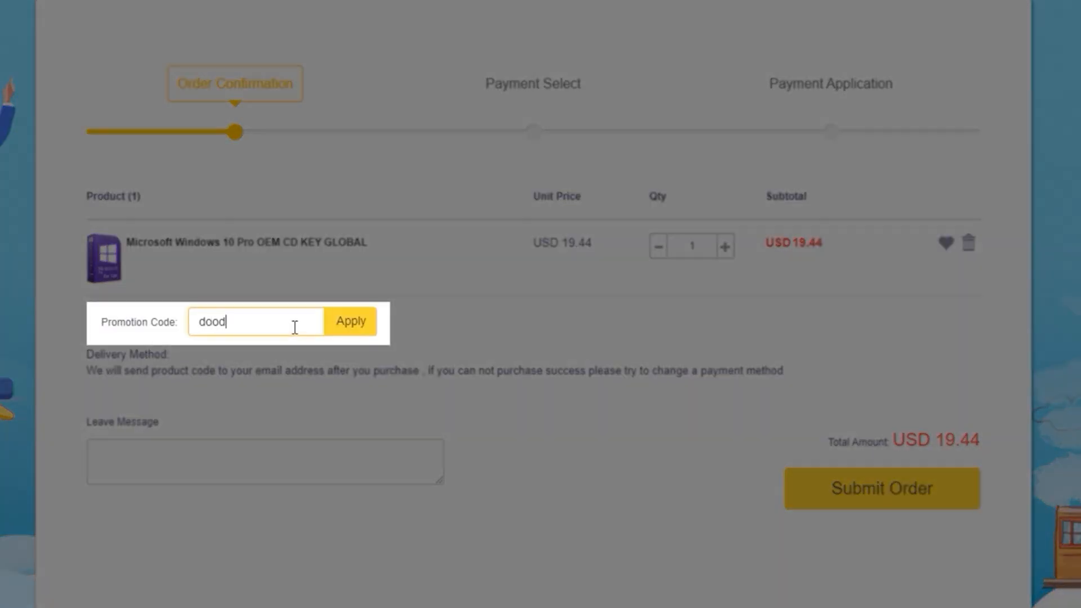
type("20")
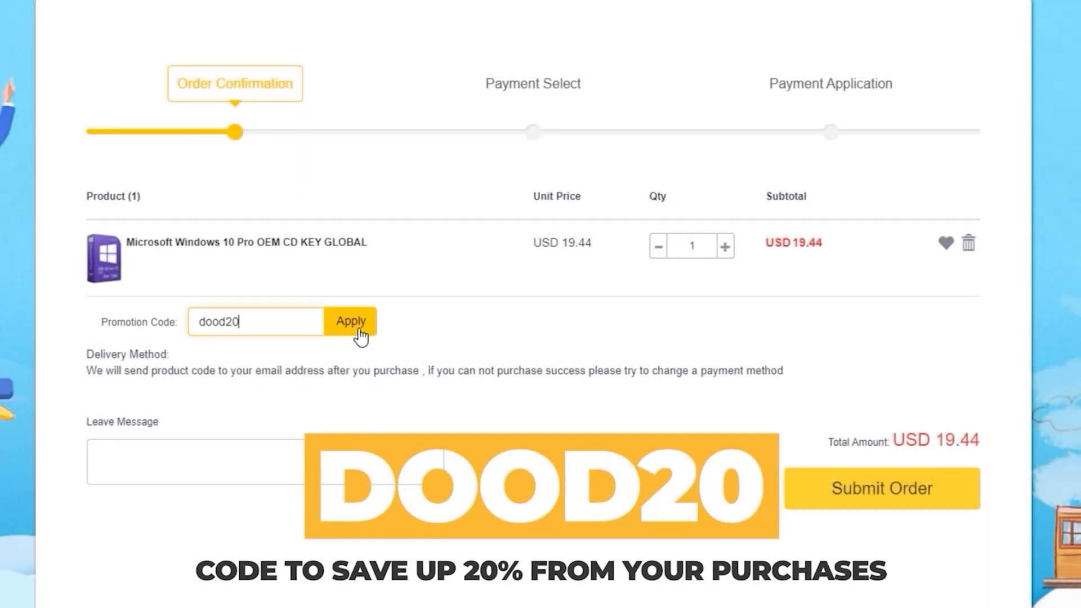
left_click(350, 321)
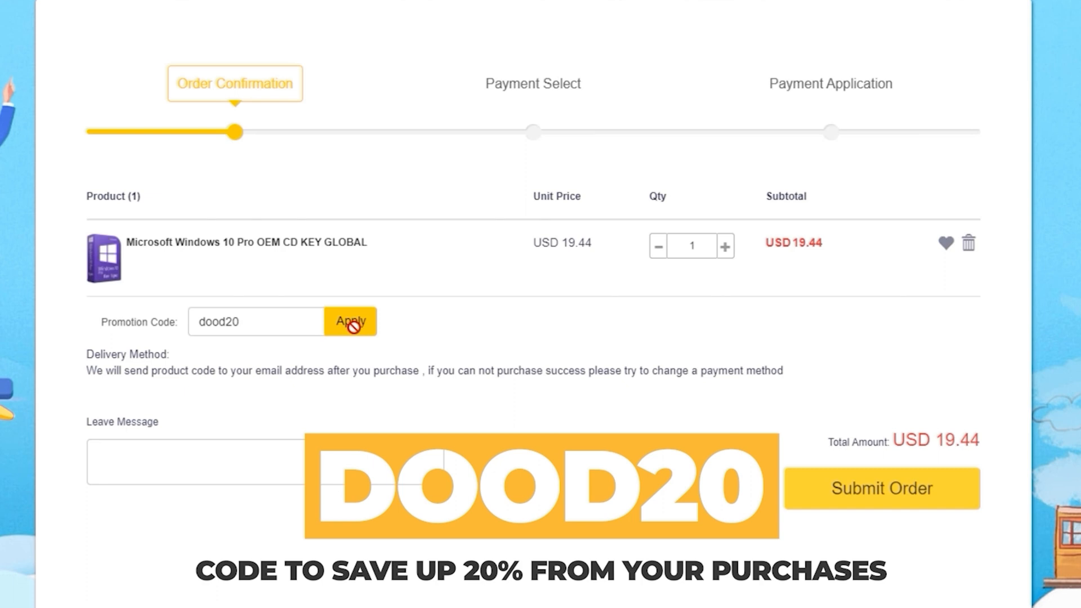
left_click(350, 321)
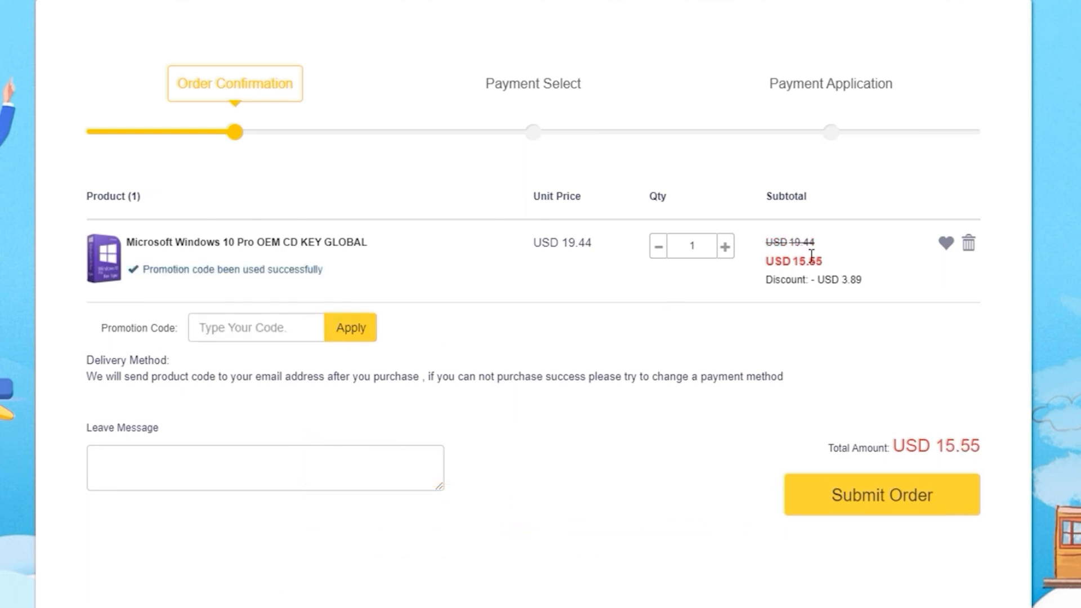
left_click(880, 494)
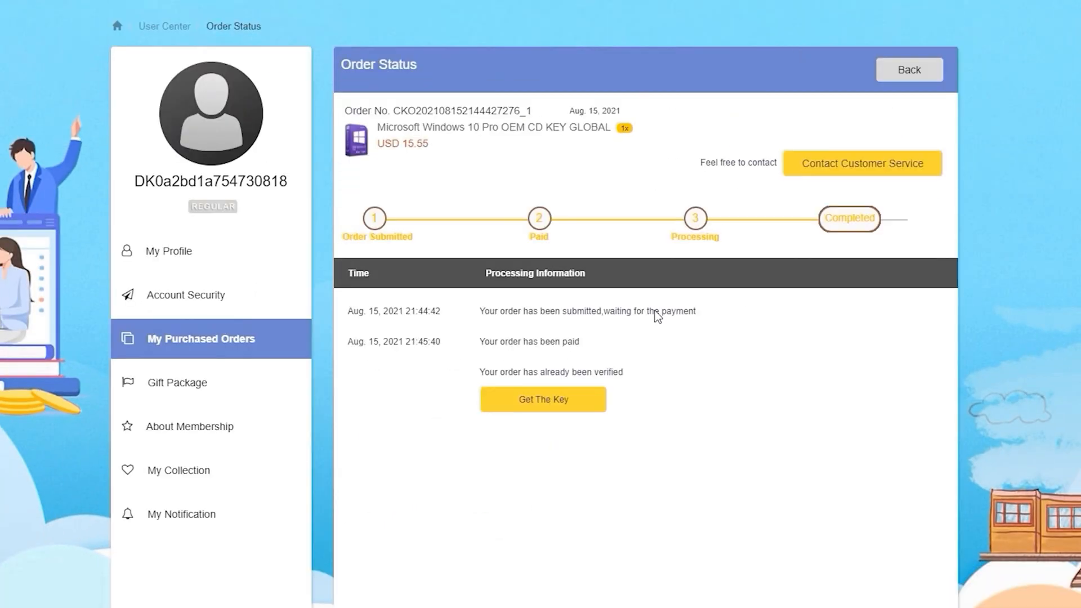
mouse_move(575, 337)
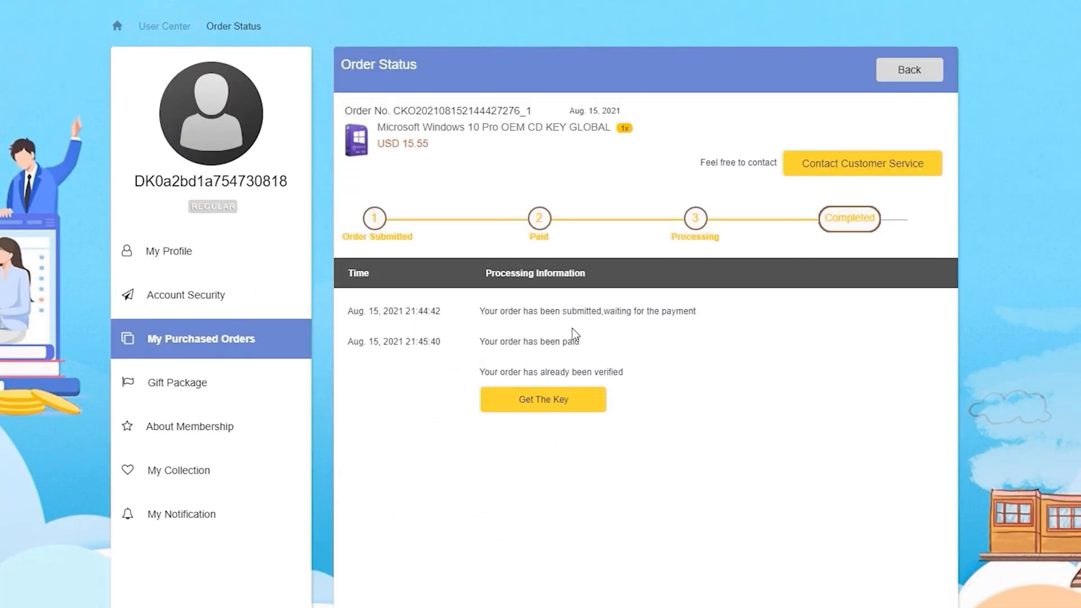
View the order status page for the Windows 10 Pro OEM key purchase
left_click(542, 399)
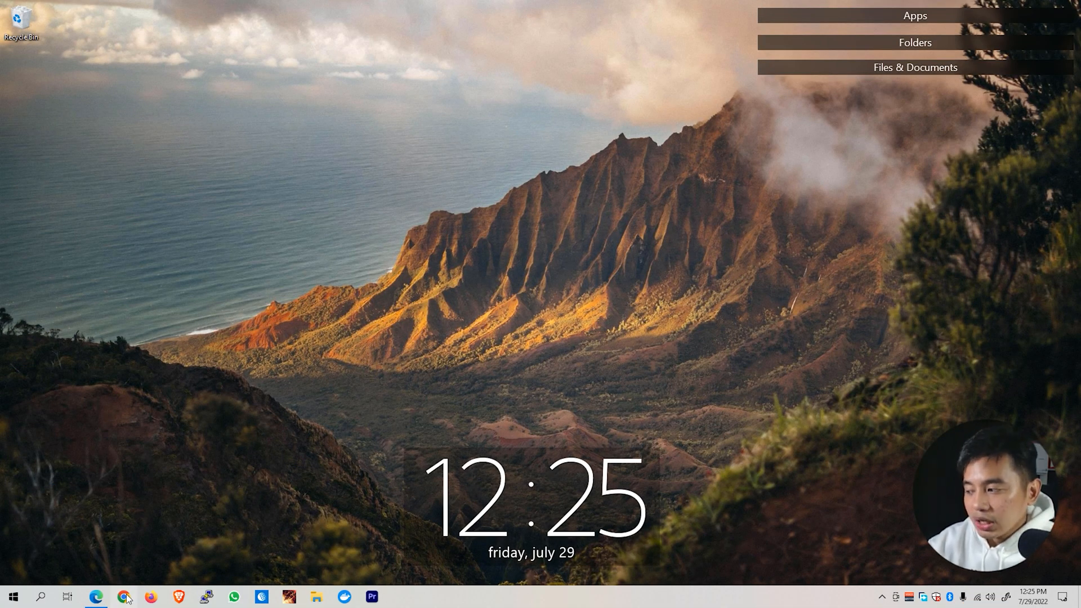
Launch Chrome from the taskbar and choose a profile in 'Who's using Chrome?'
left_click(125, 596)
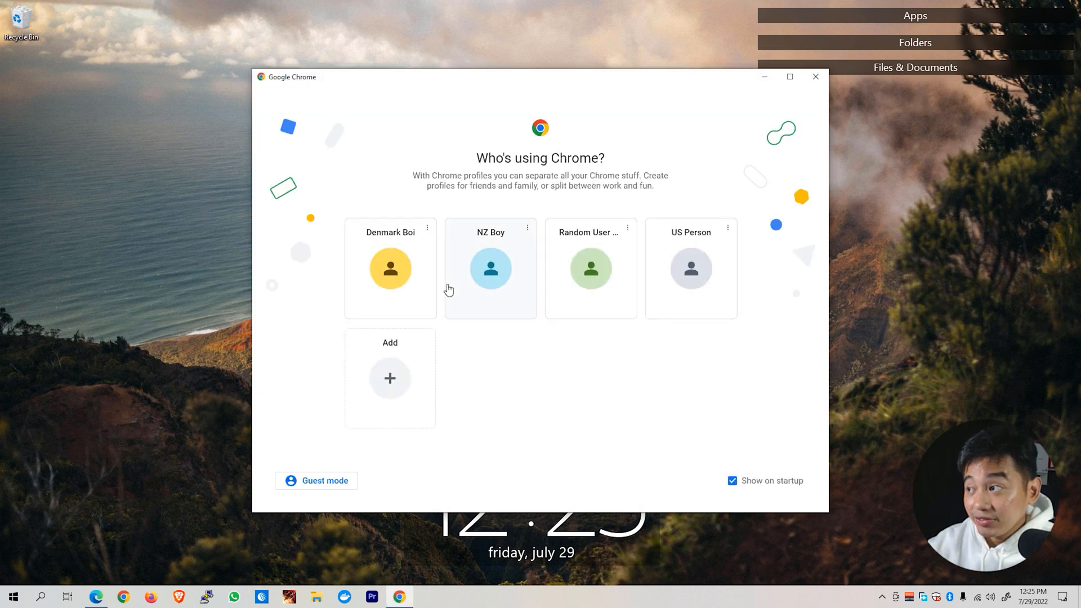
left_click(491, 268)
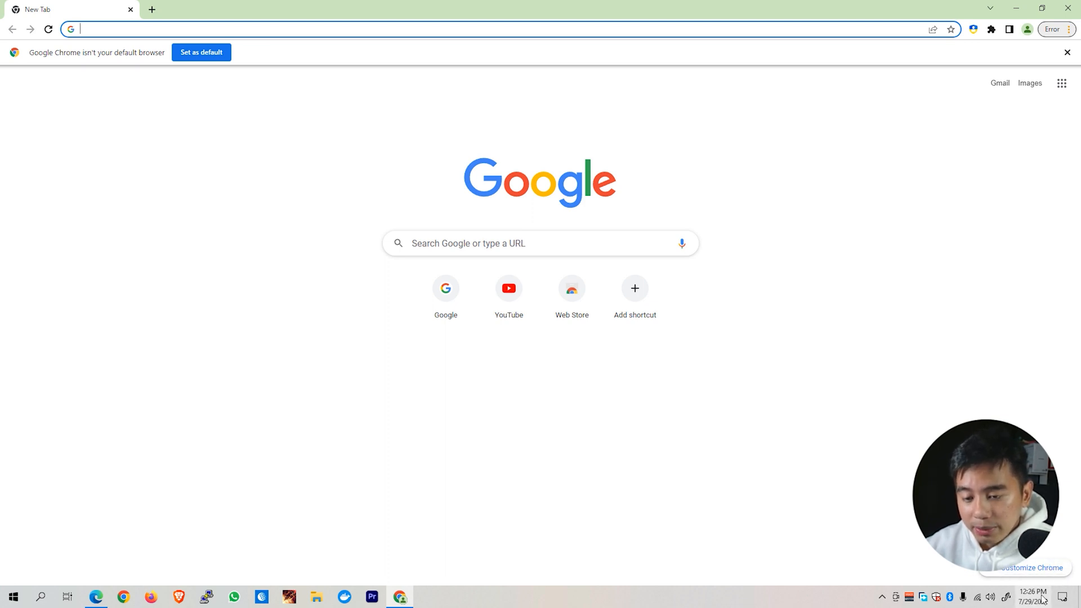
mouse_move(1032, 592)
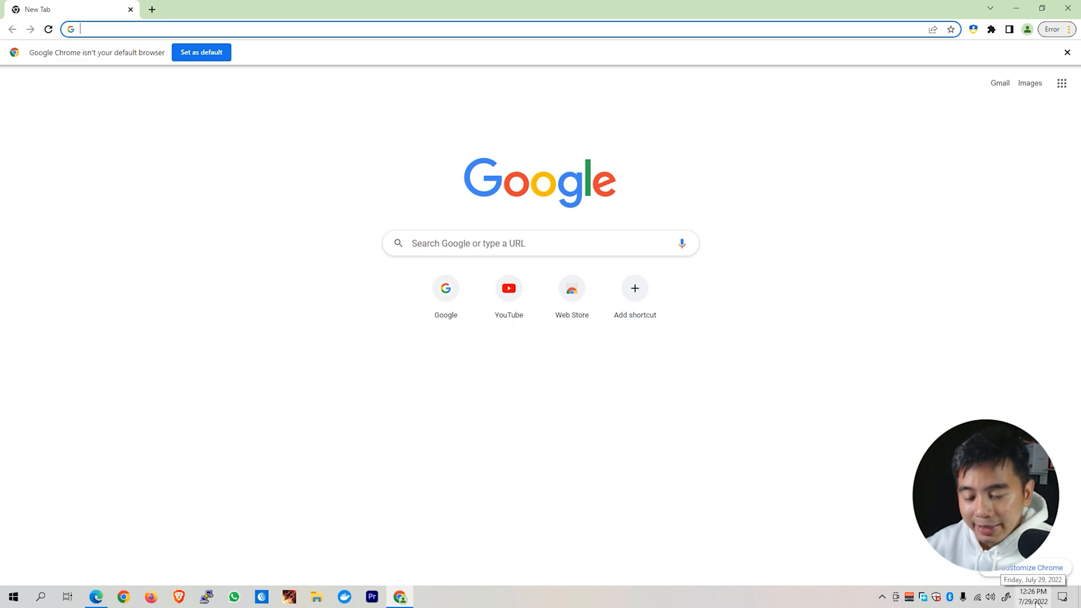
Open Adjust date/time from the taskbar clock's right-click menu
right_click(1026, 596)
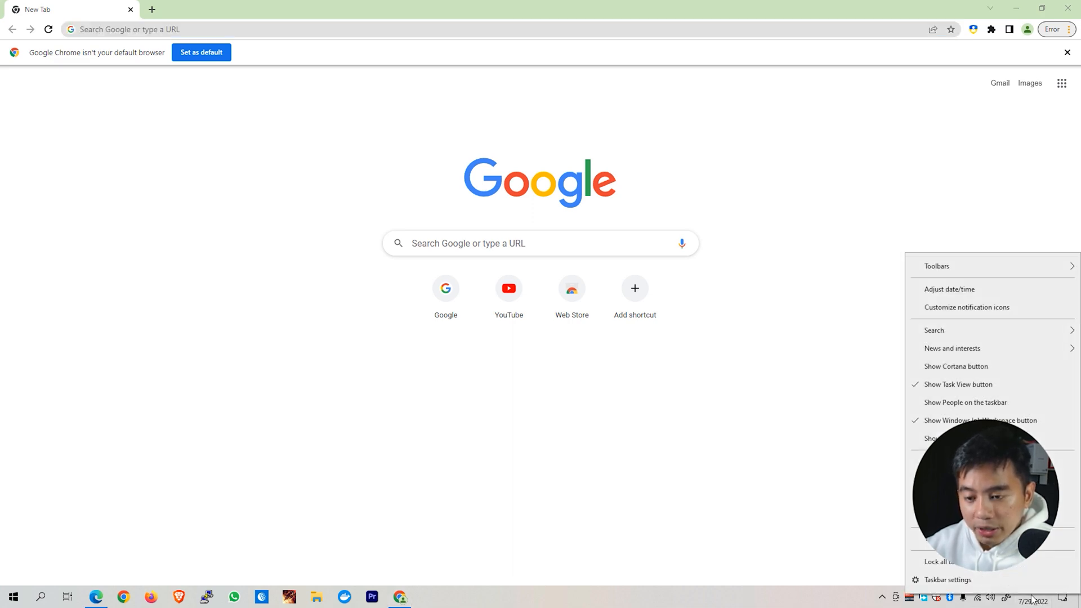
mouse_move(957, 289)
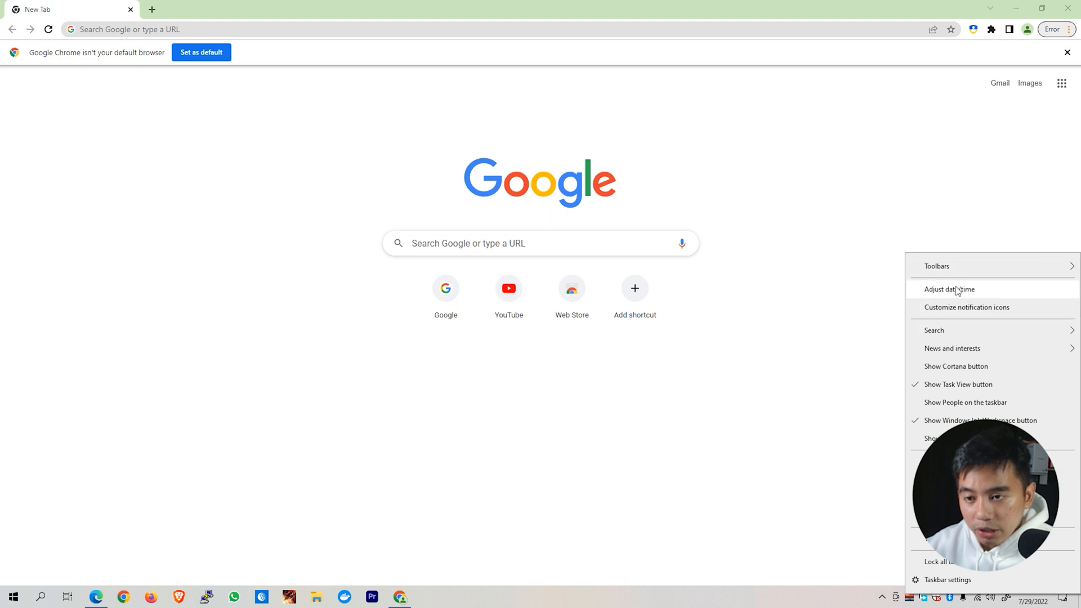
mouse_move(947, 296)
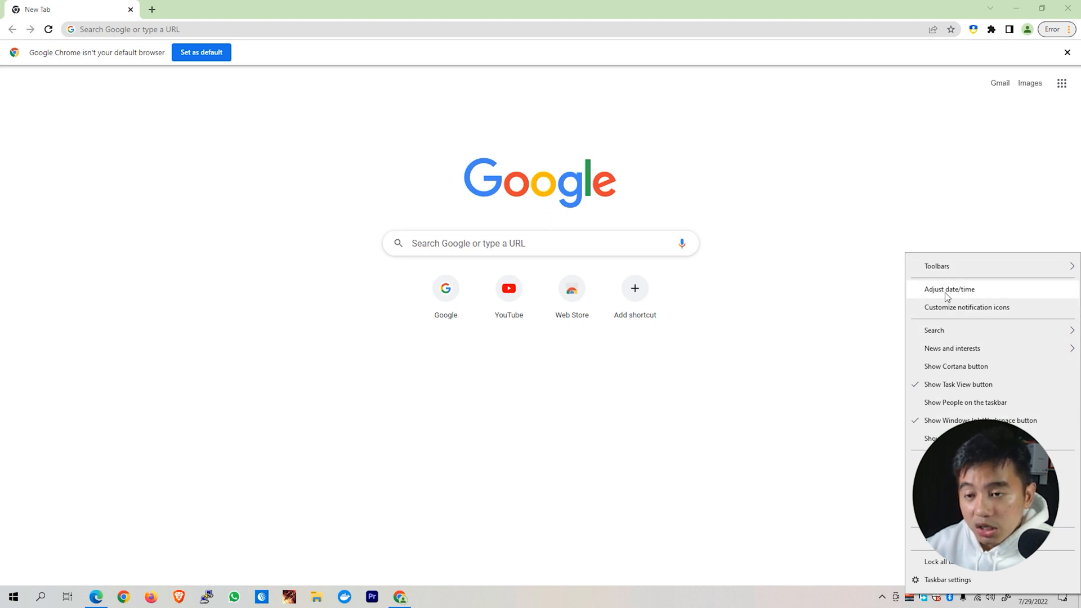
left_click(949, 289)
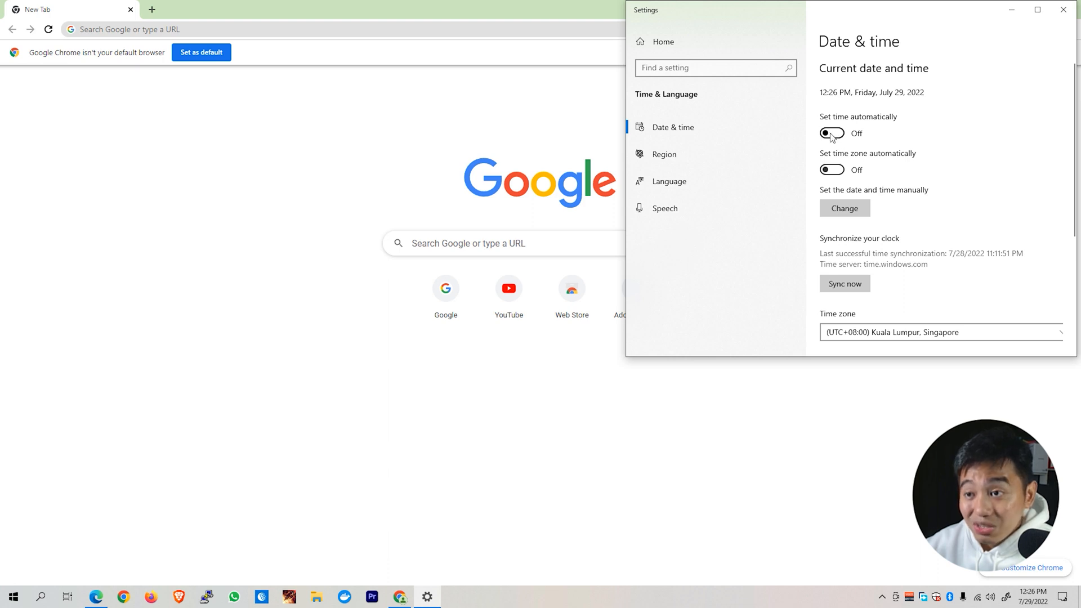
Turn on 'Set time automatically' and open the Time zone dropdown
left_click(832, 133)
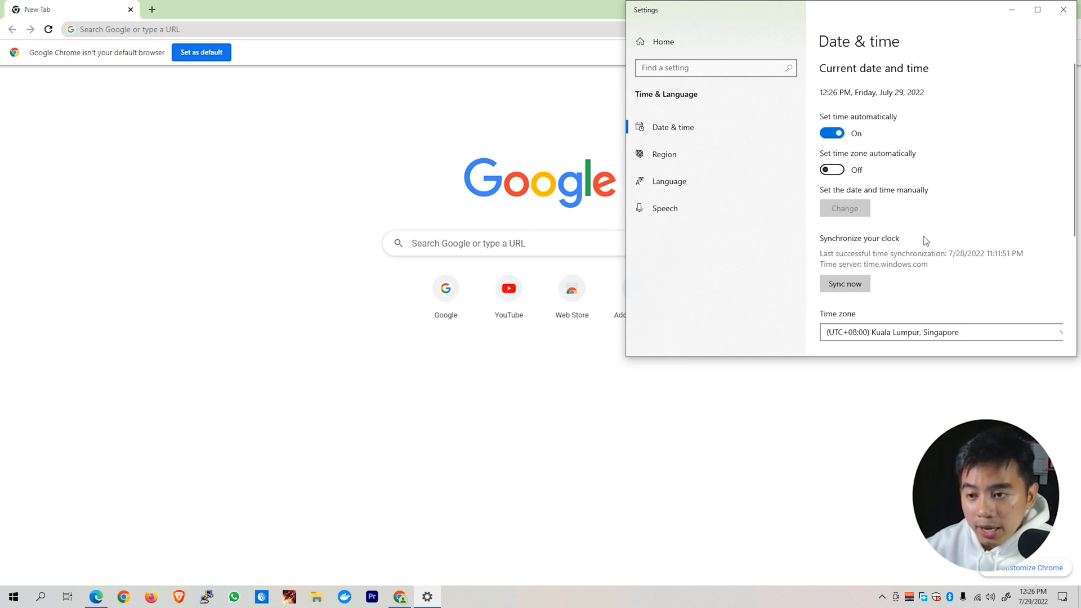
scroll("down", 3)
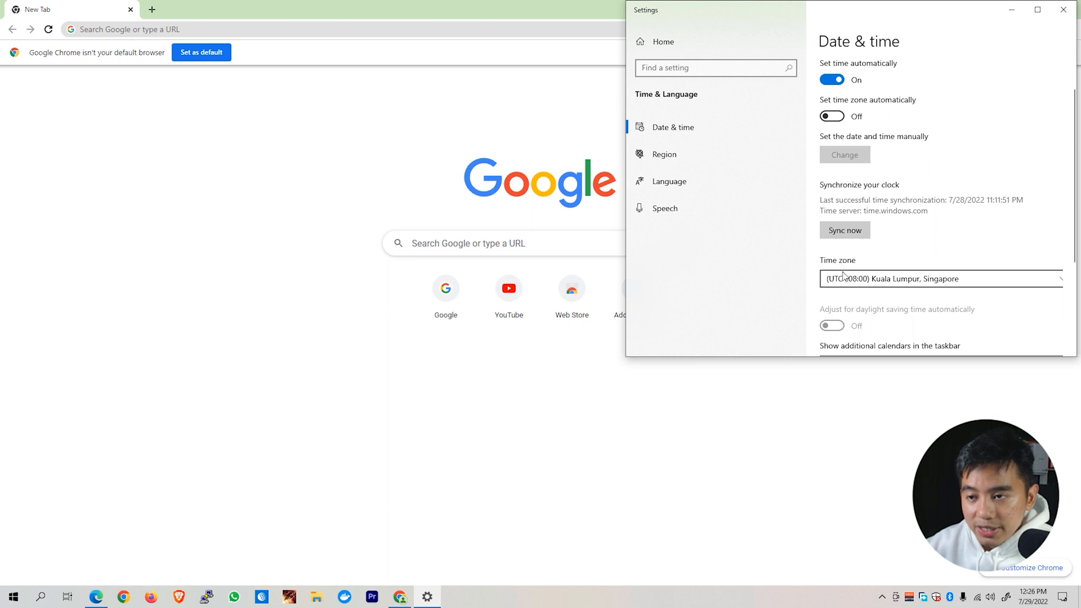
left_click(939, 279)
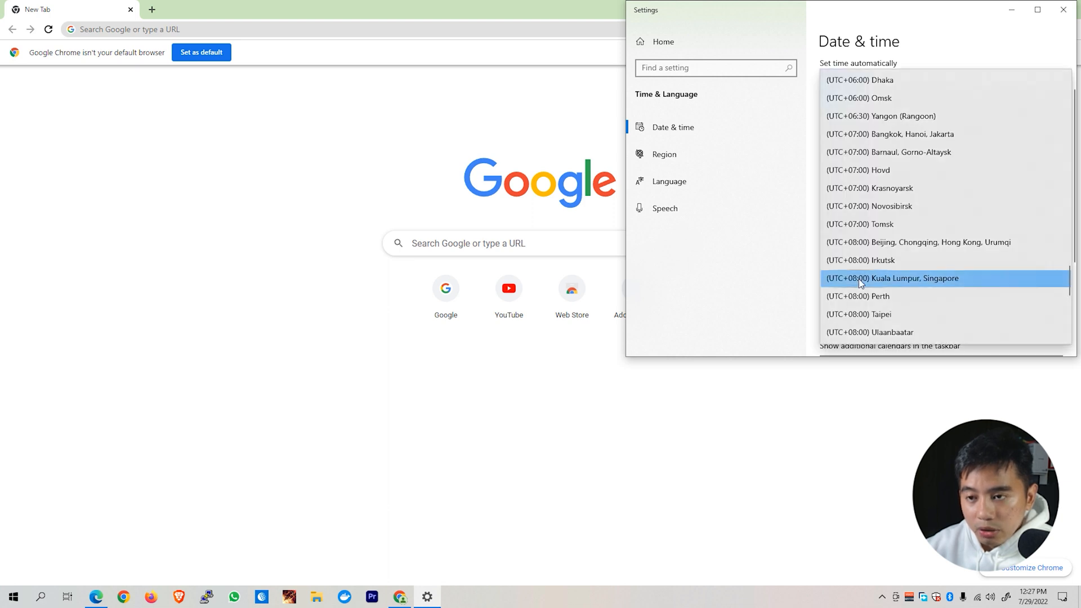
mouse_move(867, 248)
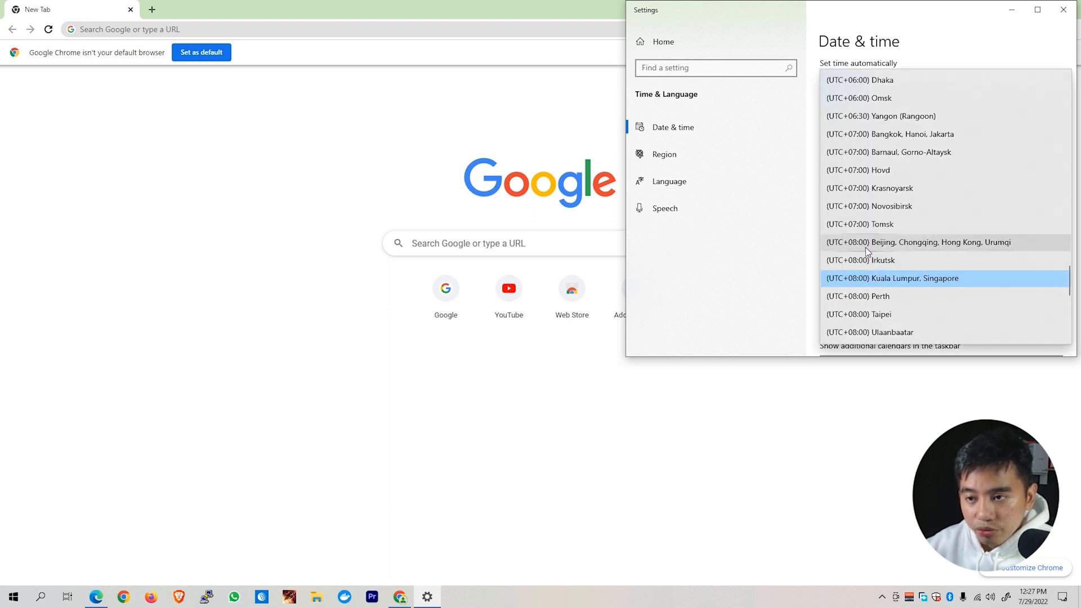
mouse_move(924, 254)
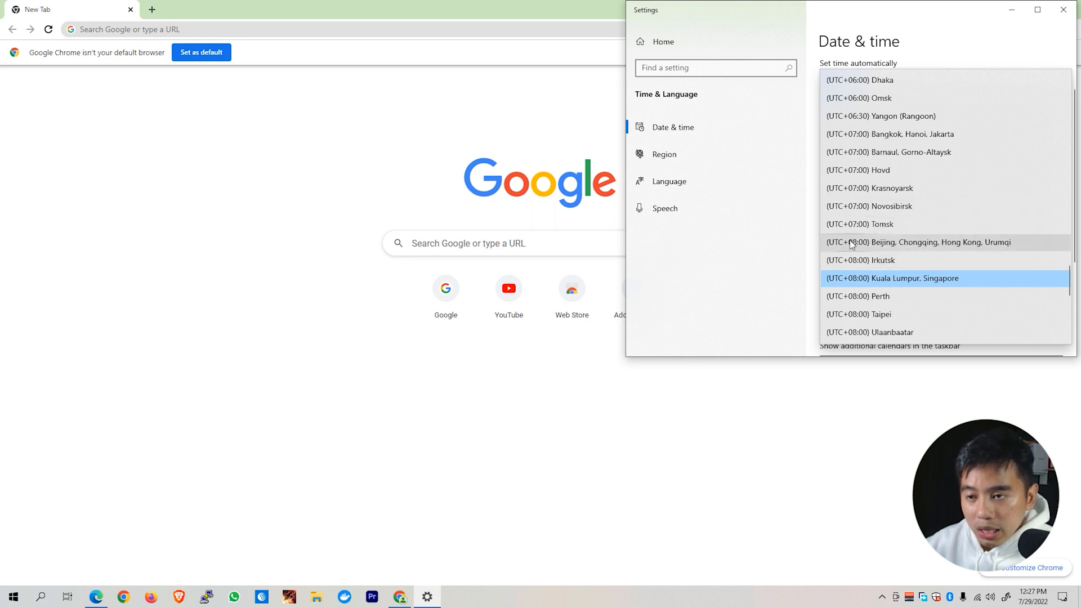
mouse_move(853, 248)
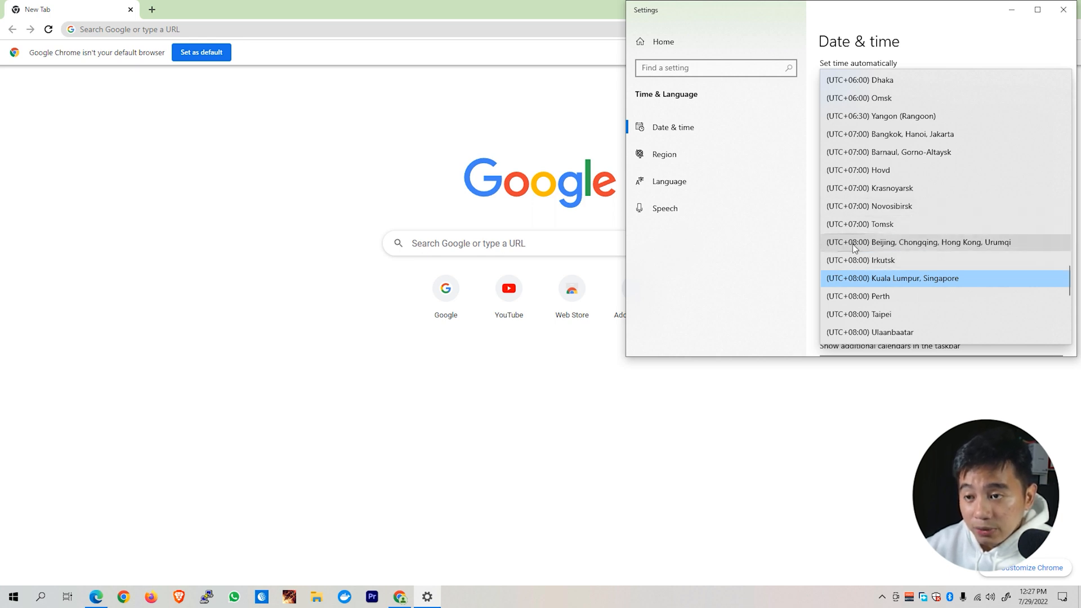
Set the time zone to UTC+08:00 Beijing, Chongqing, Hong Kong, Urumqi and sync the clock
left_click(918, 242)
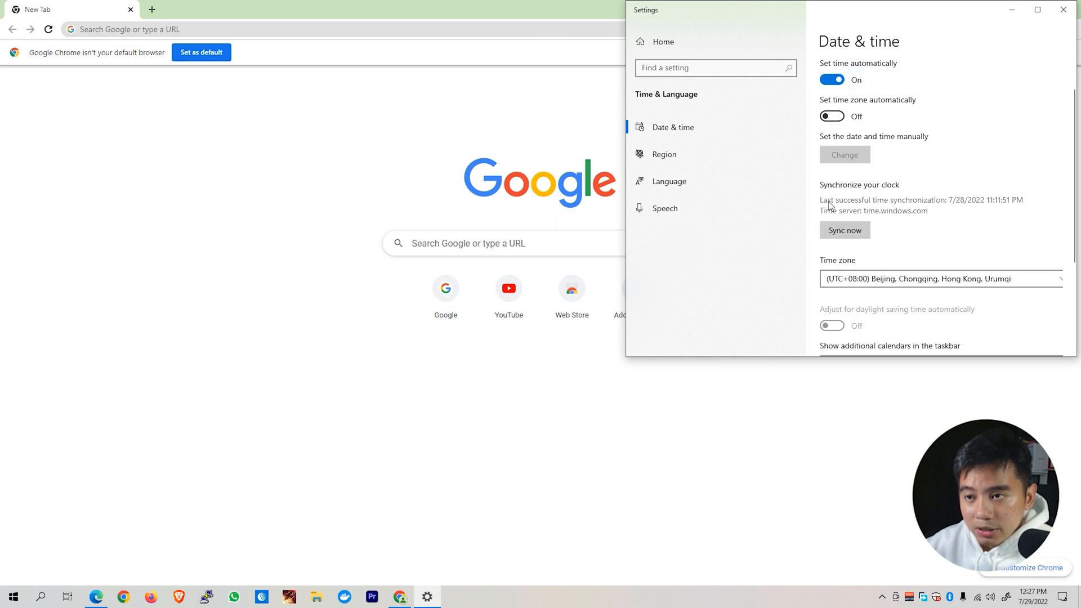
left_click(844, 230)
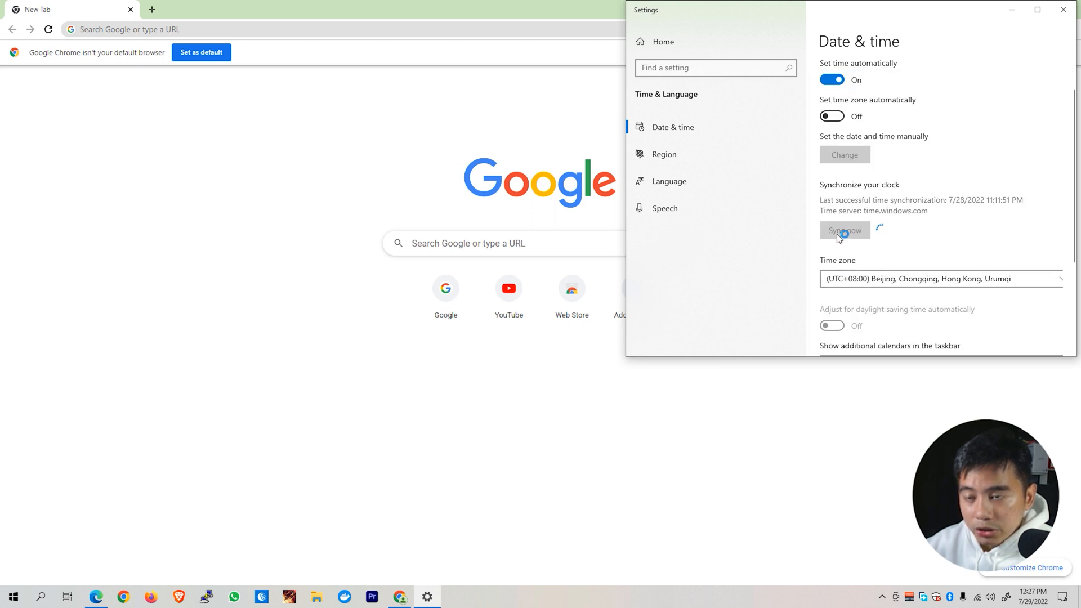
left_click(844, 230)
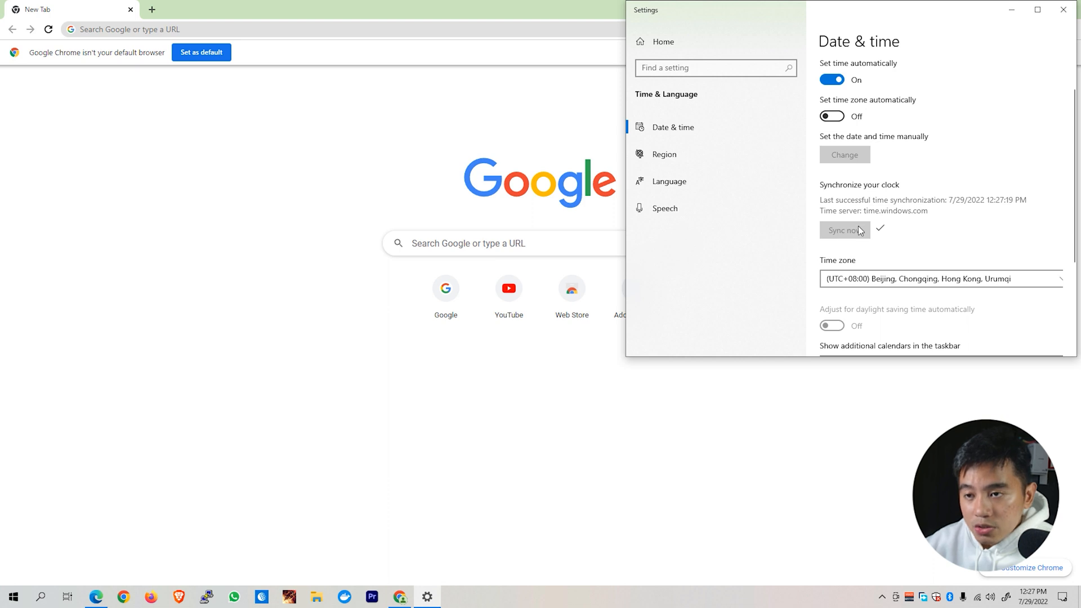
mouse_move(891, 259)
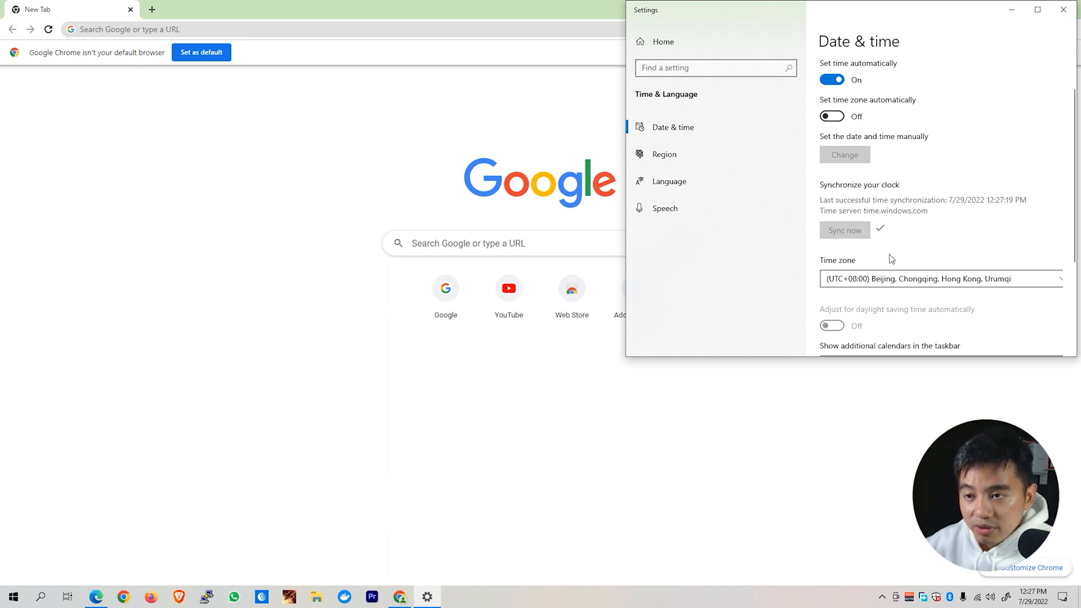
mouse_move(888, 234)
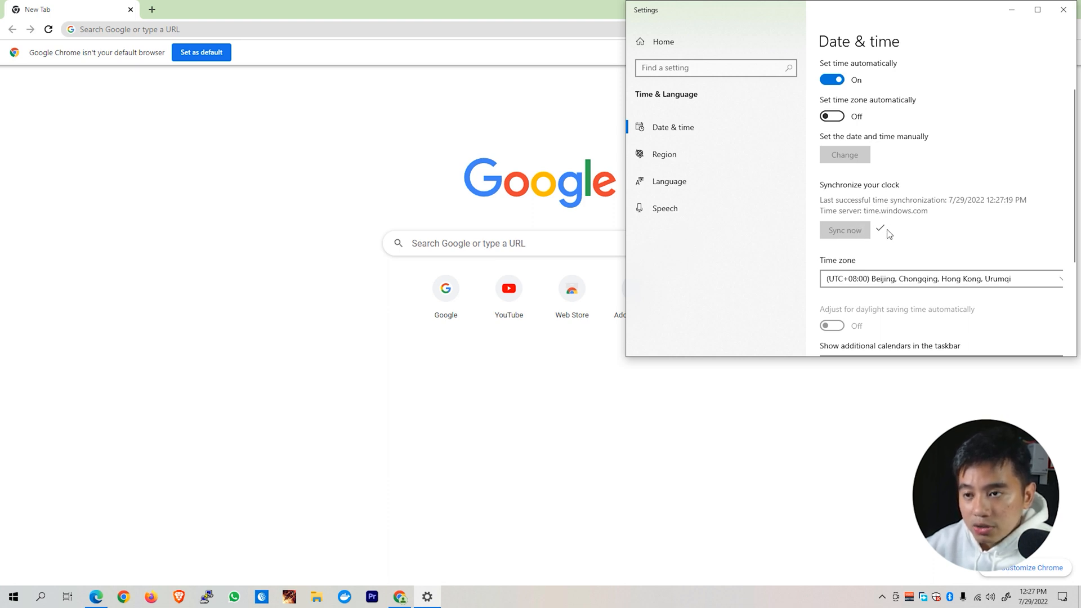
mouse_move(838, 215)
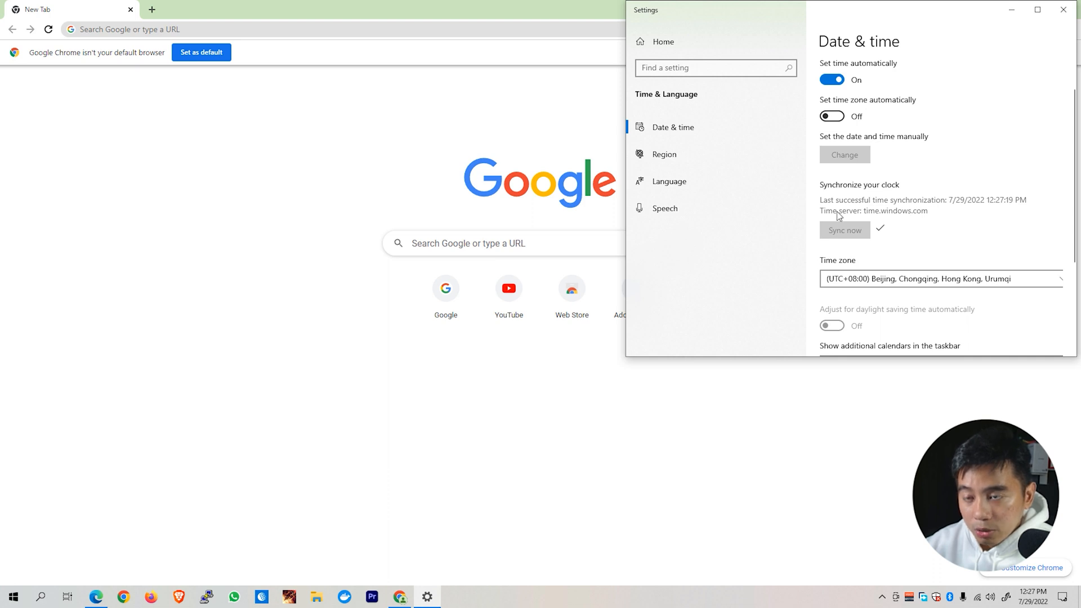
mouse_move(1063, 9)
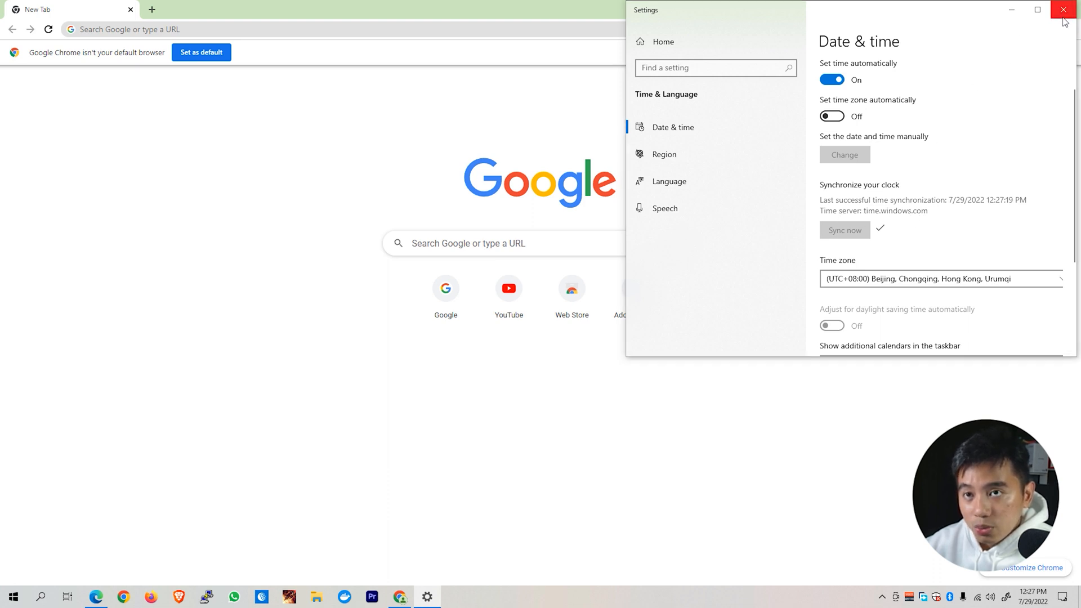
Close Settings and relaunch Chrome from the taskbar with a saved profile
left_click(1063, 9)
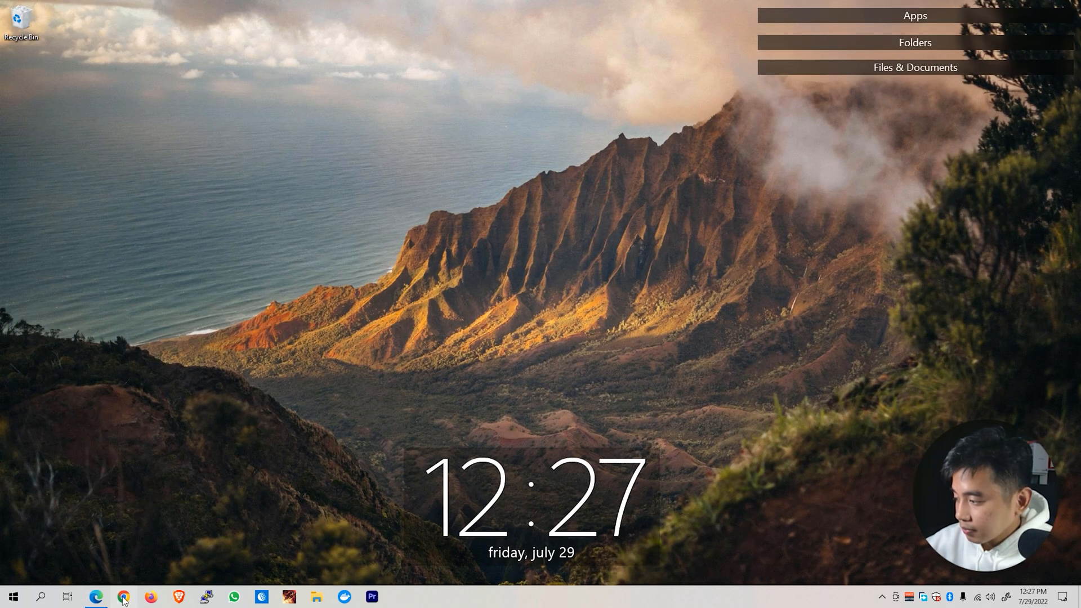
left_click(122, 596)
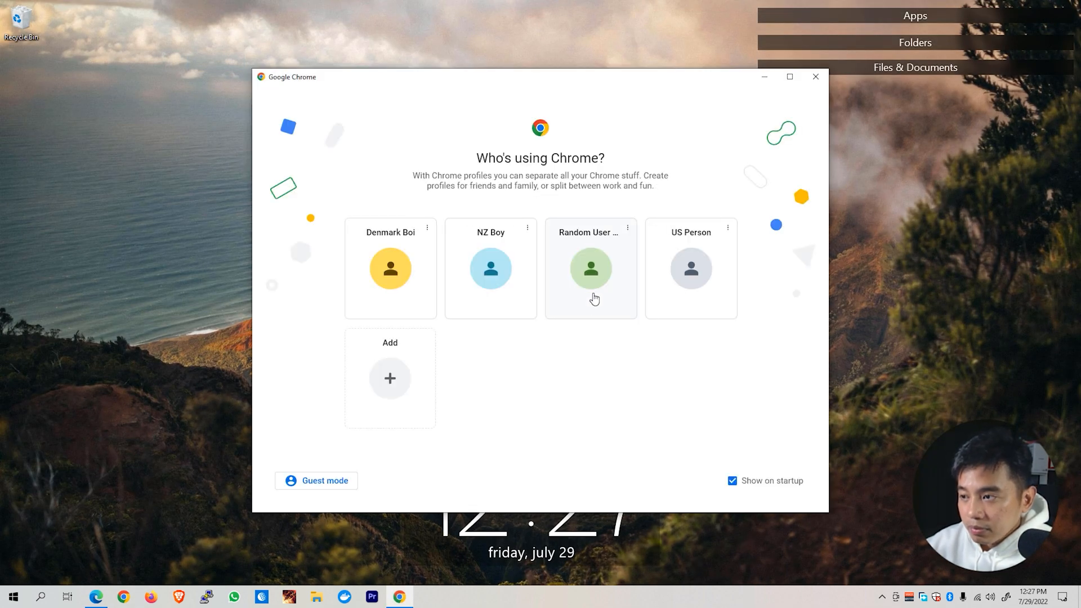
left_click(590, 268)
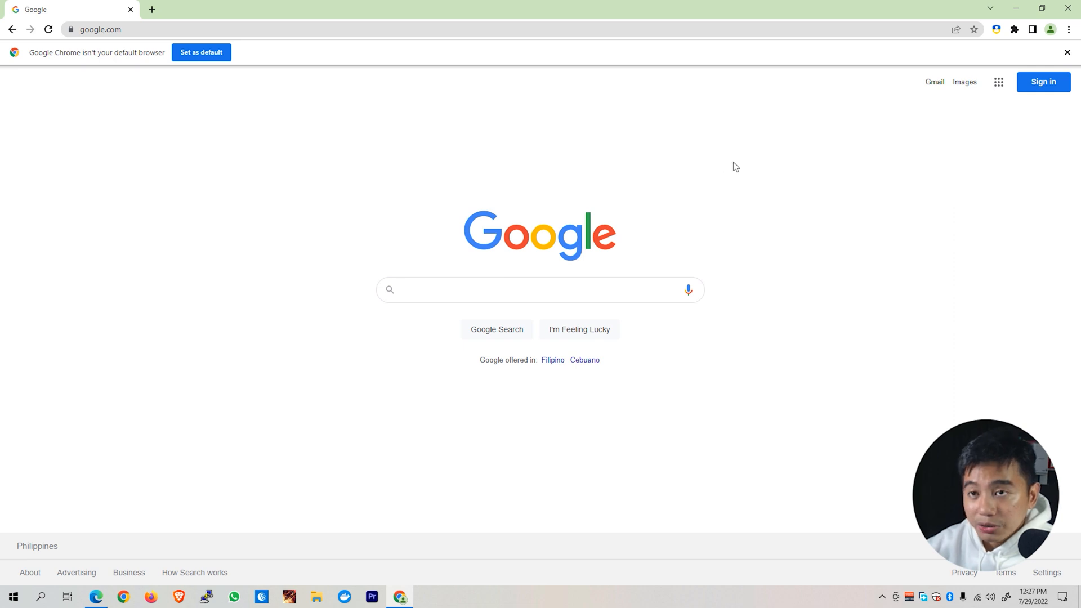
mouse_move(731, 178)
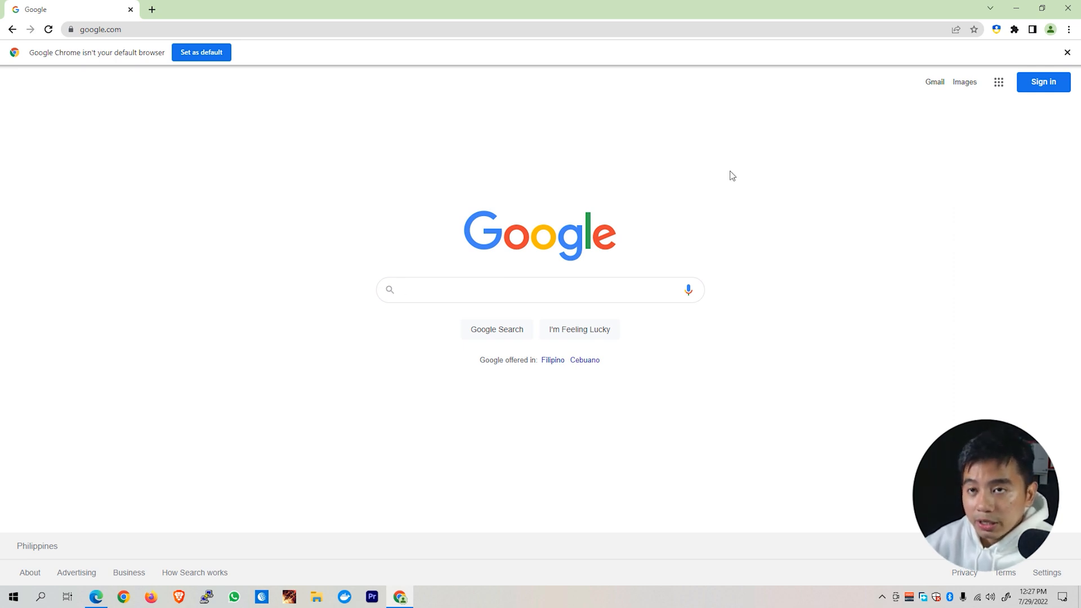
mouse_move(1073, 30)
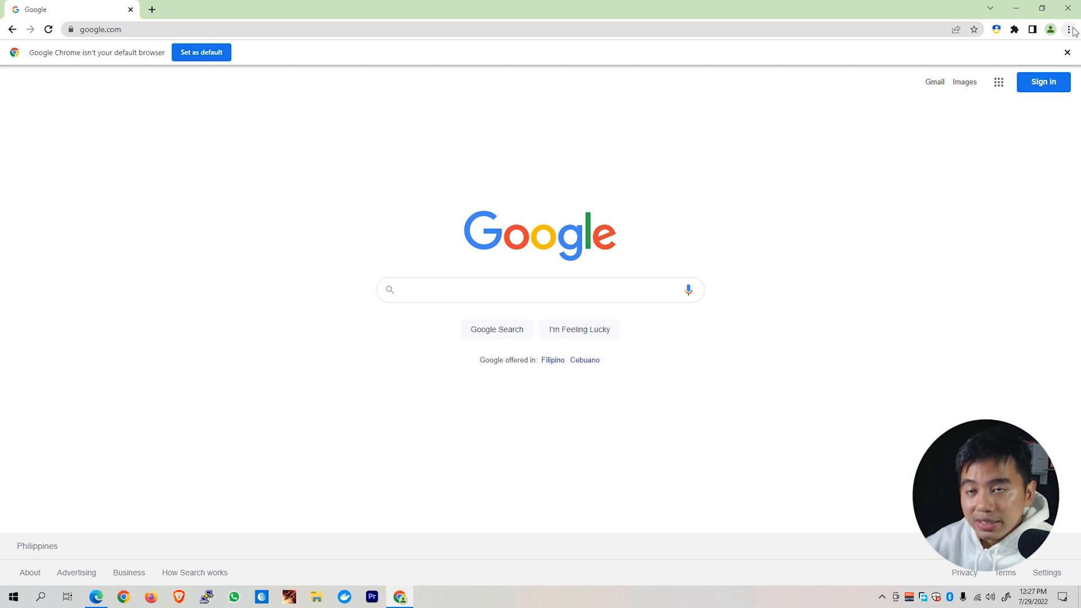
Clear Chrome's history, cookies and cached images and files for All time
left_click(1073, 30)
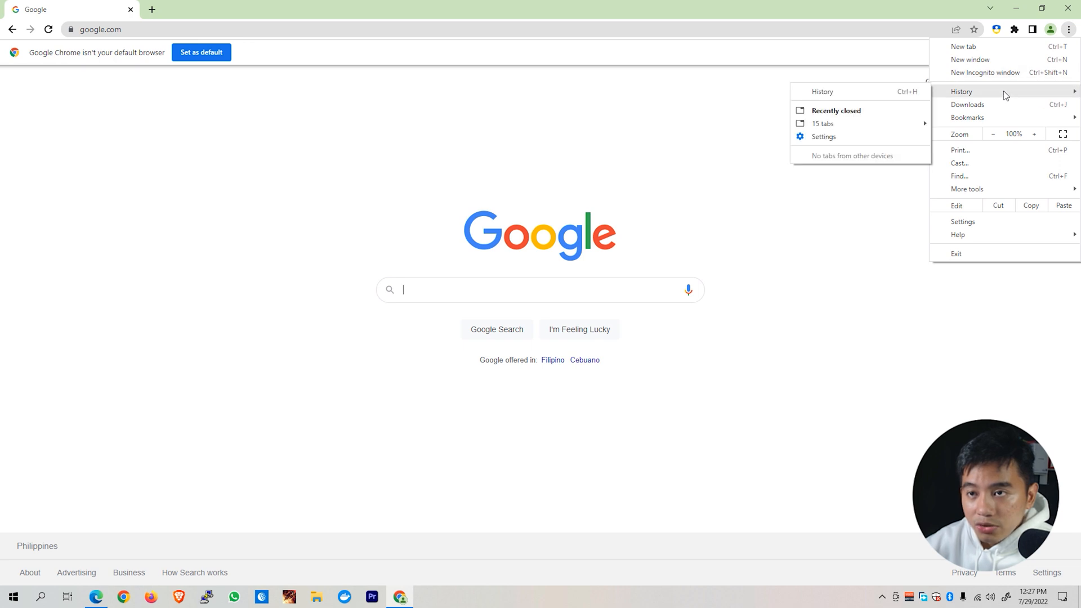
left_click(822, 91)
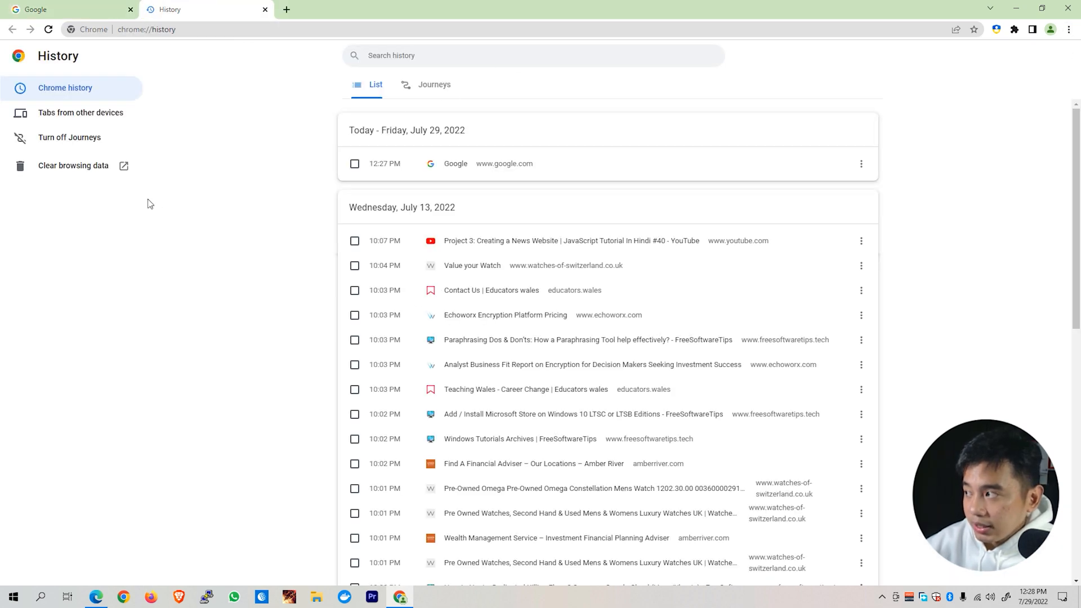
mouse_move(73, 166)
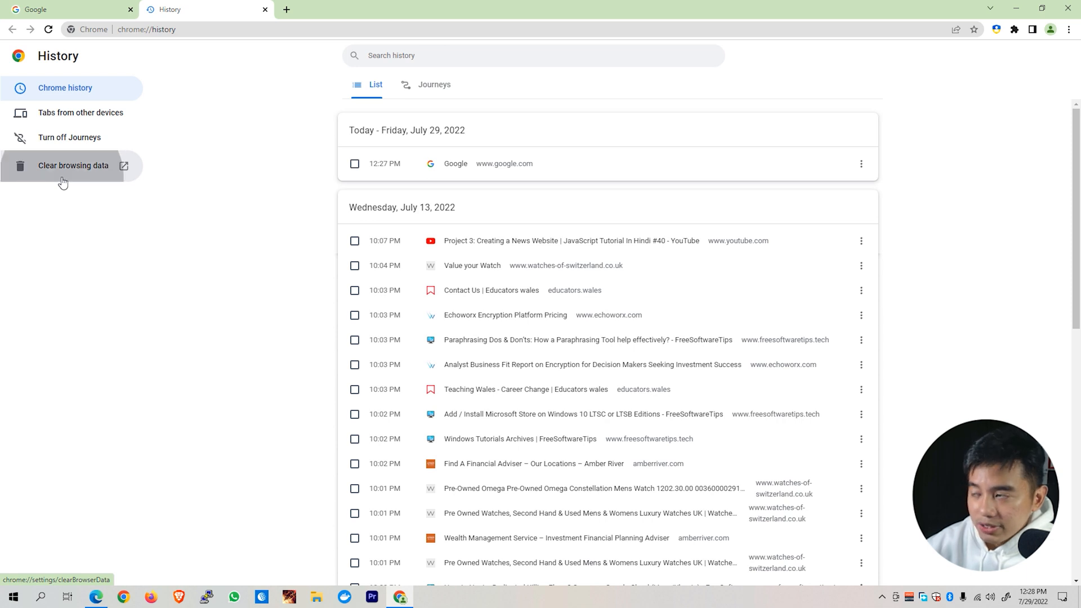
left_click(73, 165)
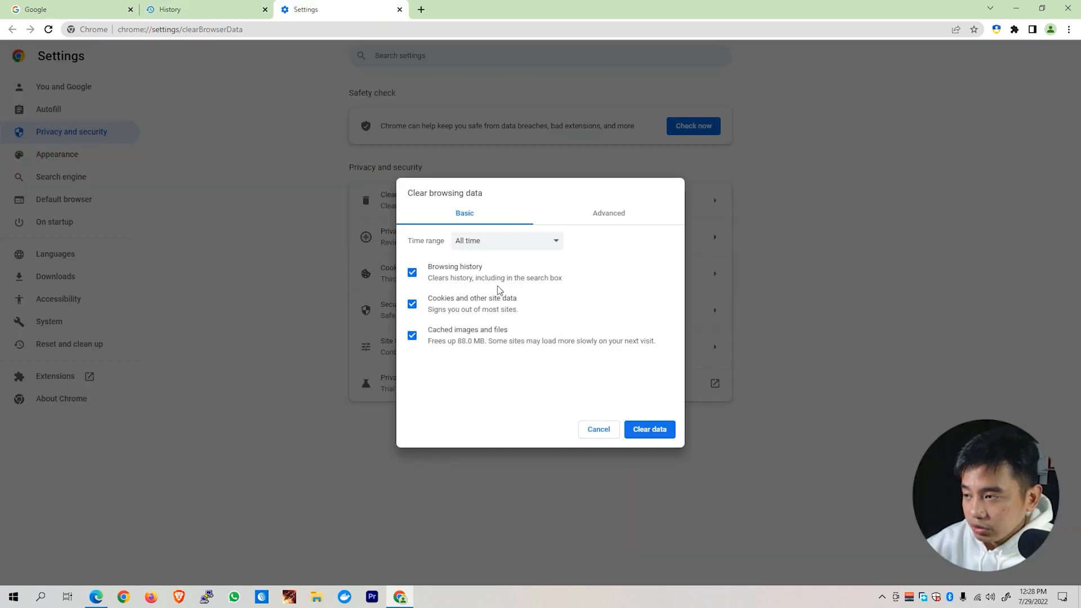
mouse_move(494, 268)
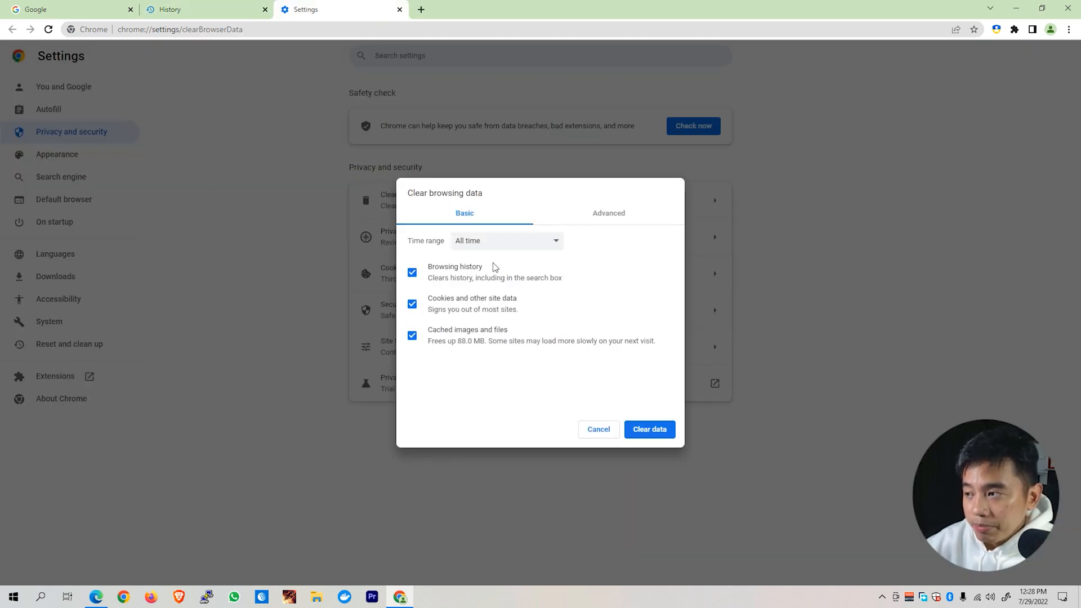
left_click(506, 240)
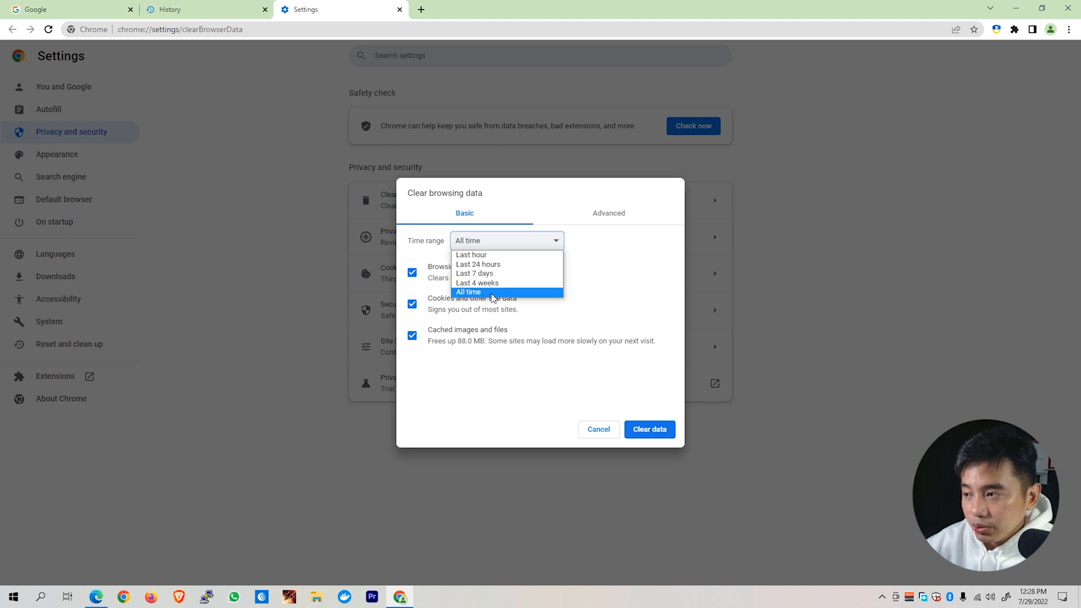
left_click(468, 292)
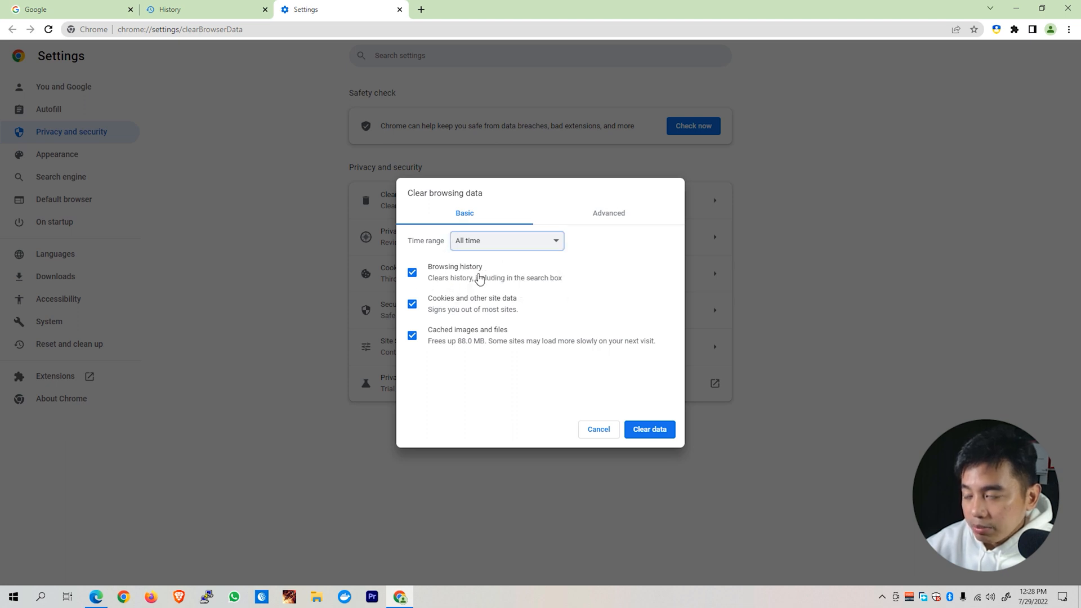
mouse_move(510, 312)
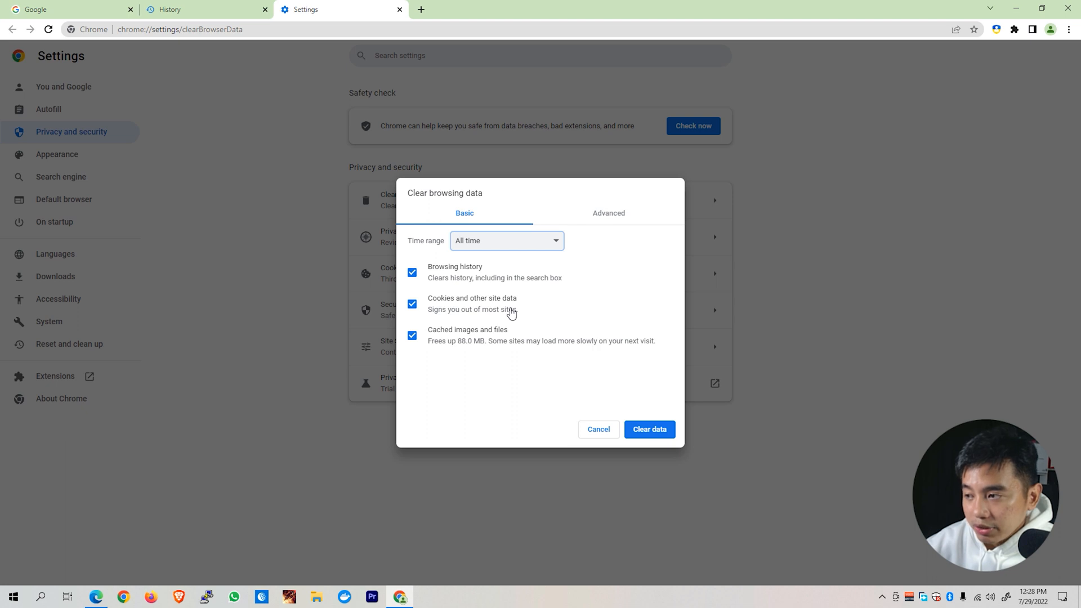
mouse_move(481, 343)
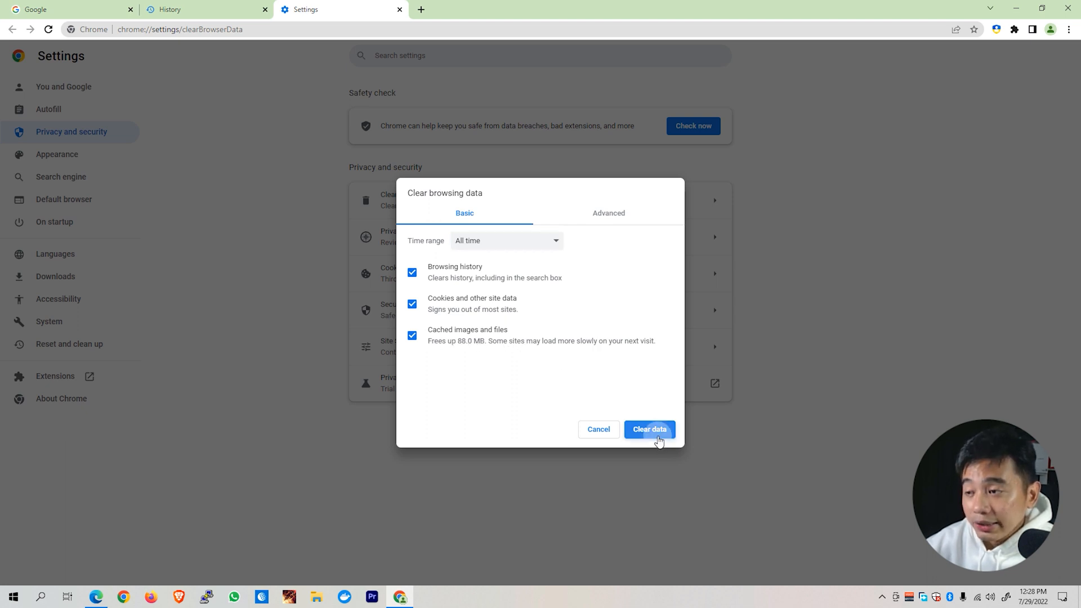
left_click(648, 429)
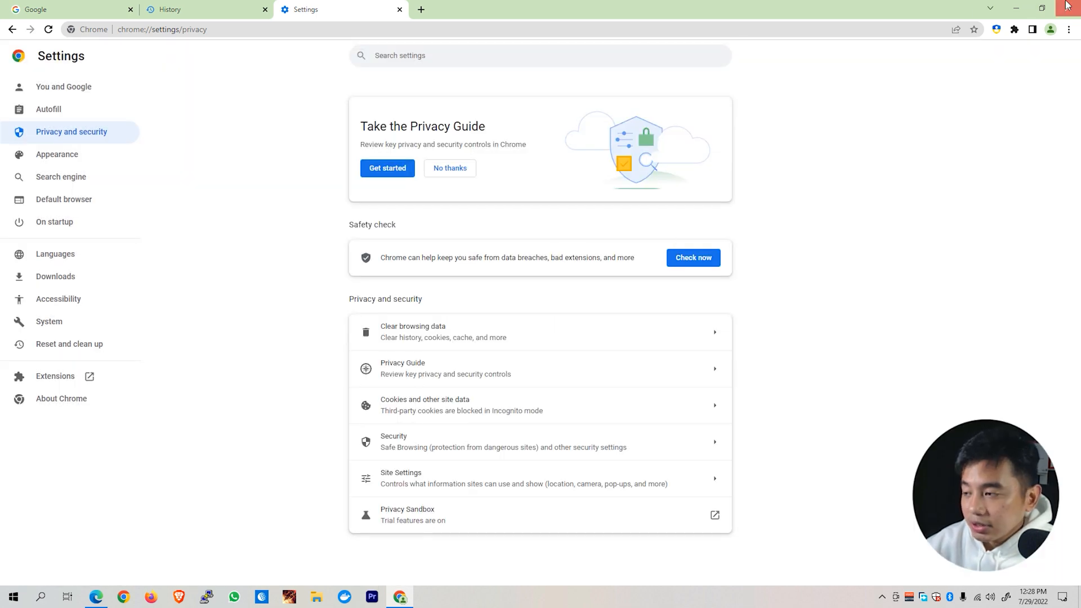
Close the Chrome window so the browser can be restarted
left_click(1042, 7)
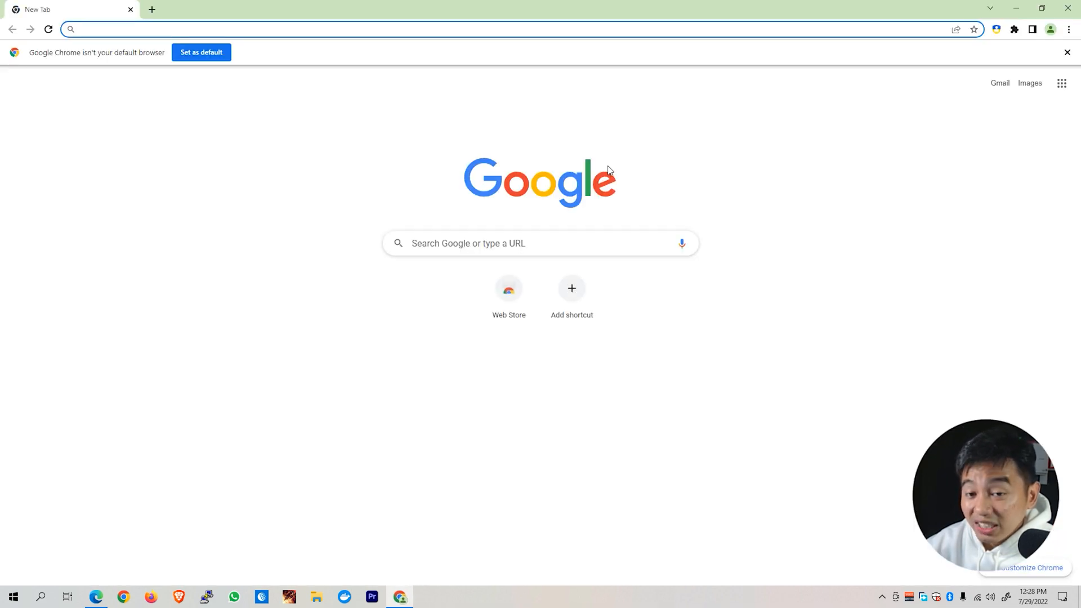
mouse_move(674, 189)
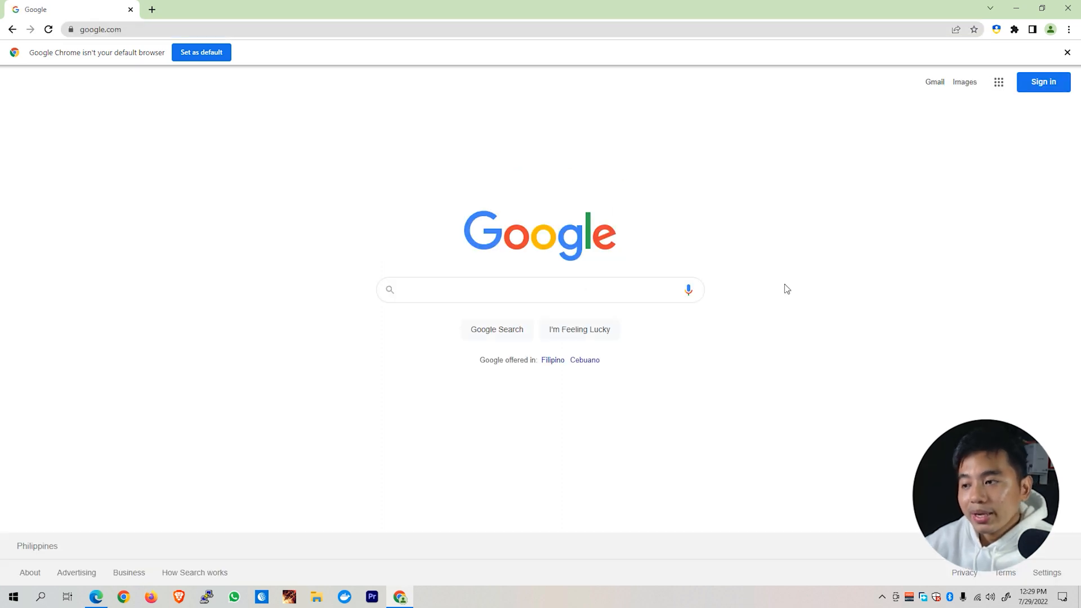
mouse_move(803, 210)
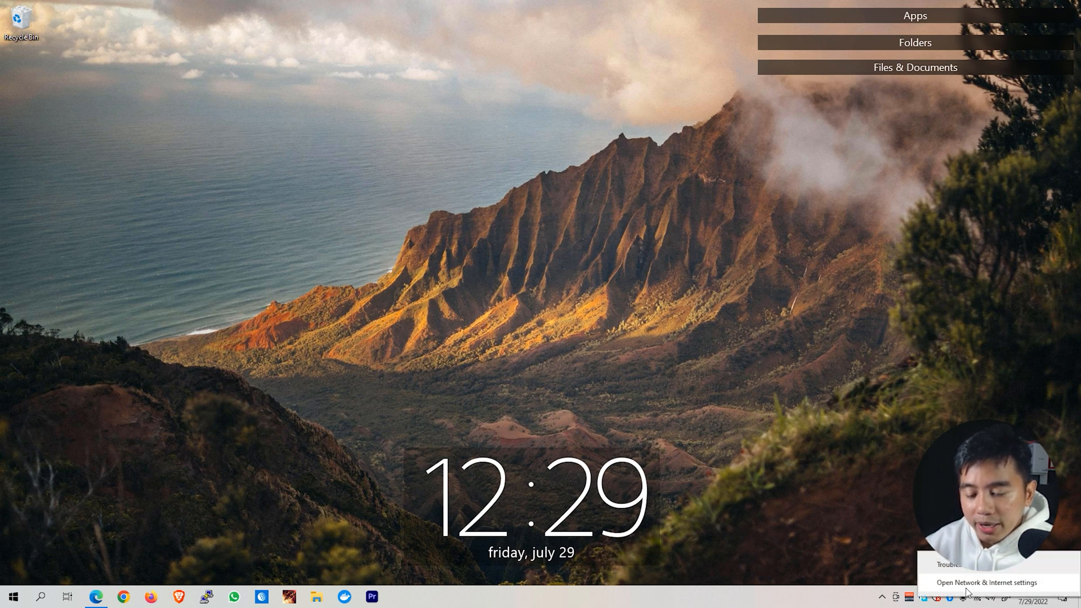
Open Network & Internet status and bring up Network Connections via Change adapter options
left_click(985, 582)
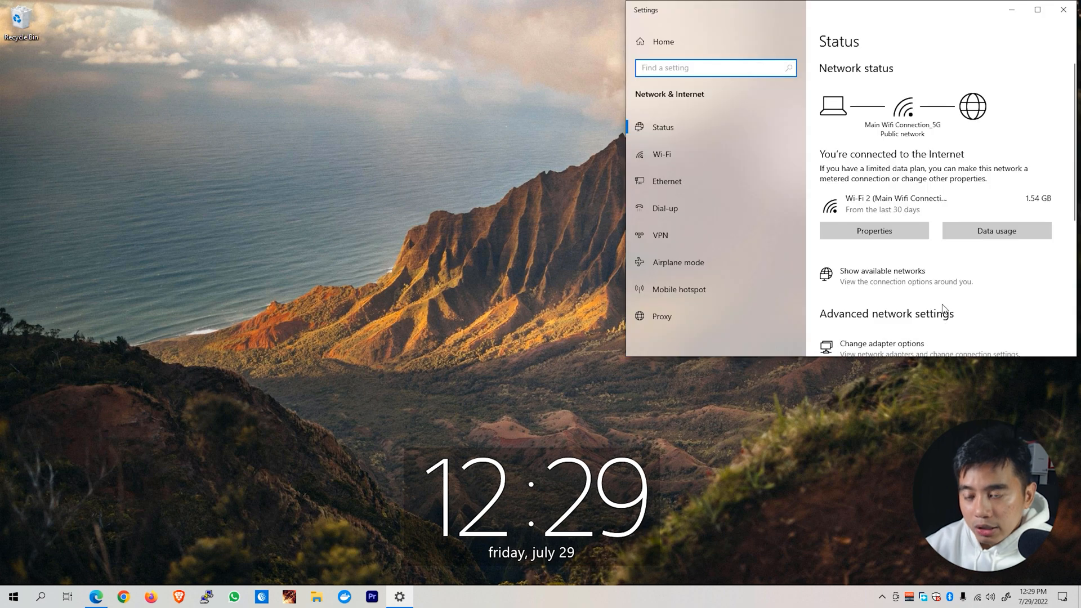
scroll("down", 3)
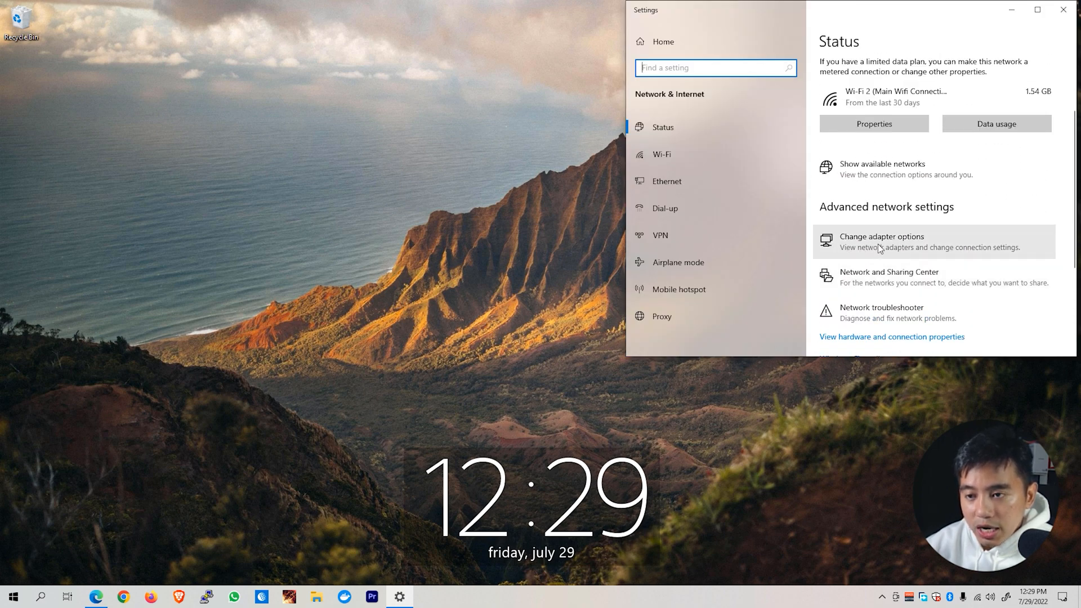
left_click(880, 241)
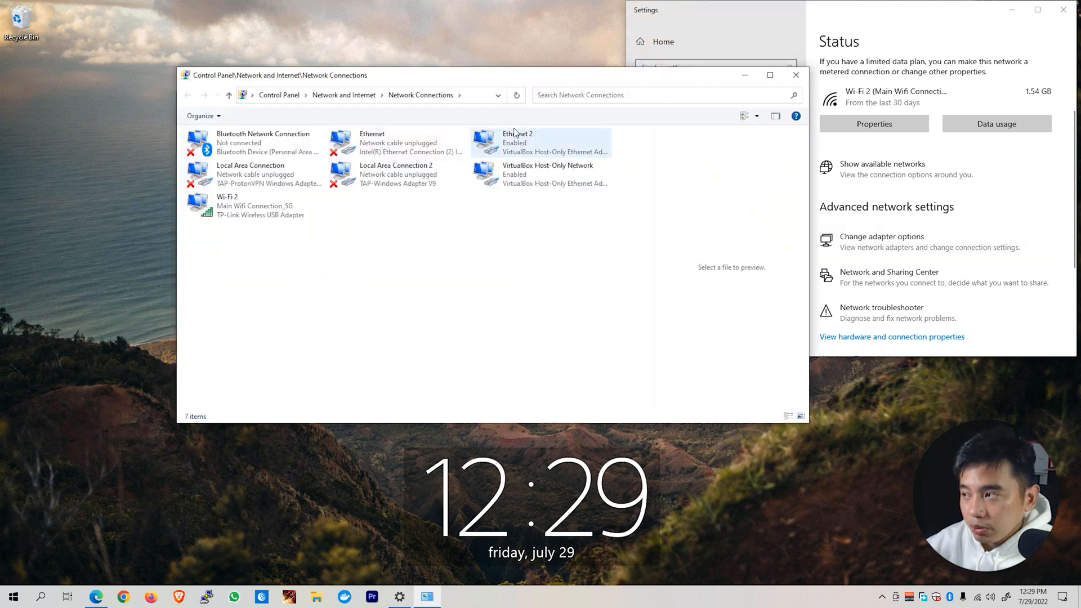
left_click(254, 205)
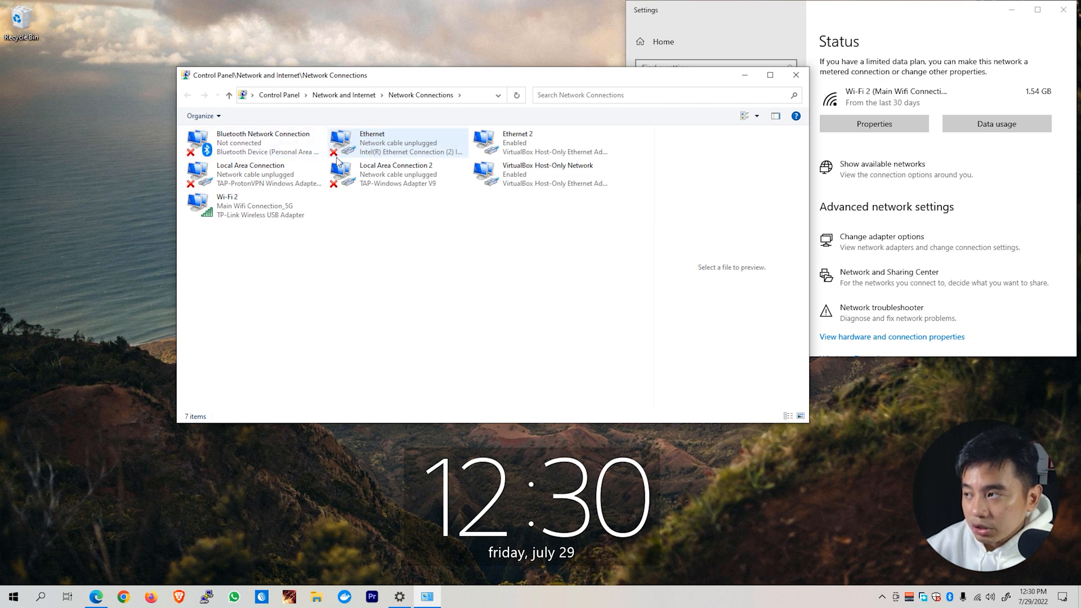
mouse_move(390, 160)
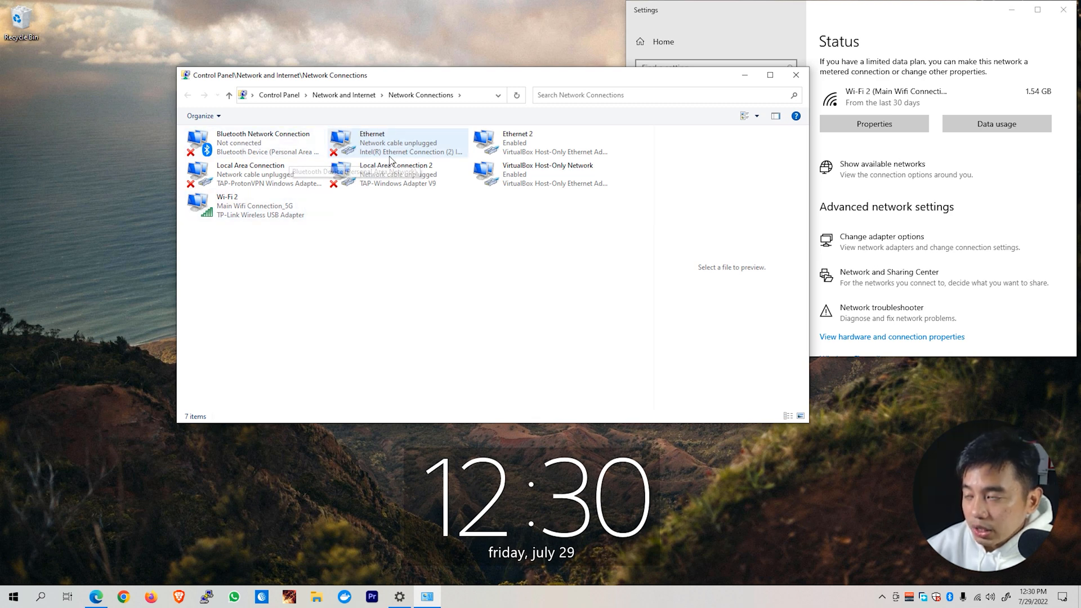
mouse_move(227, 228)
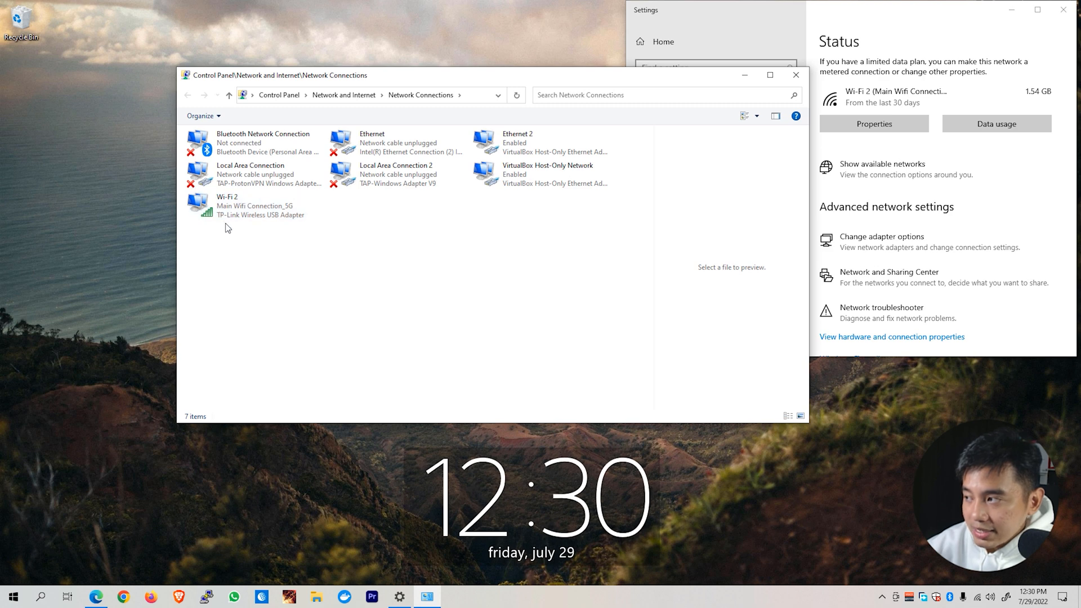
mouse_move(290, 221)
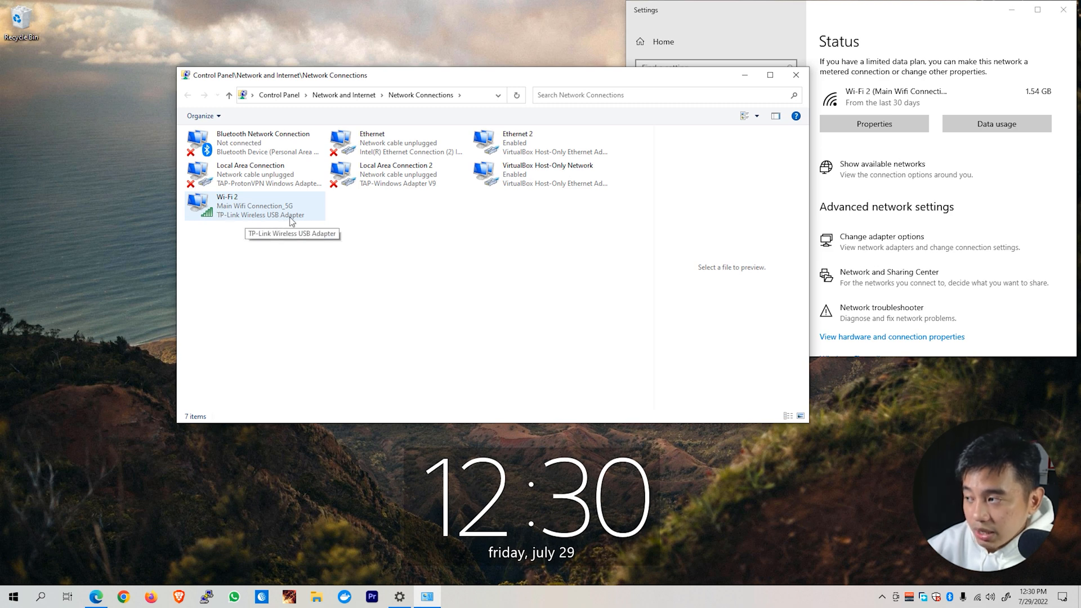
mouse_move(215, 219)
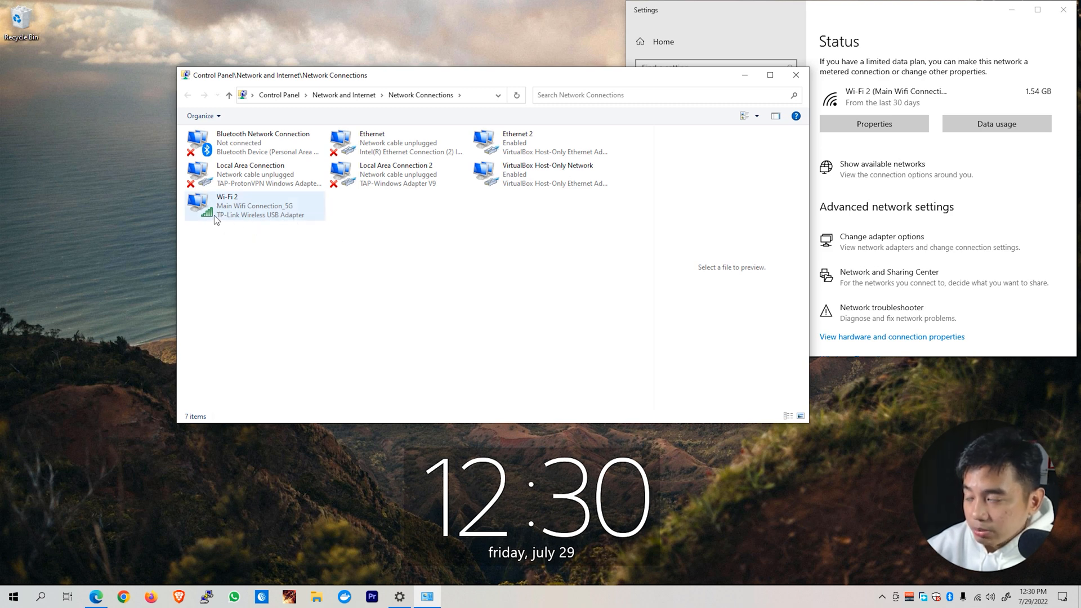
Open the TCP/IPv4 properties from the Wi-Fi 2 connection's Properties dialog
right_click(227, 207)
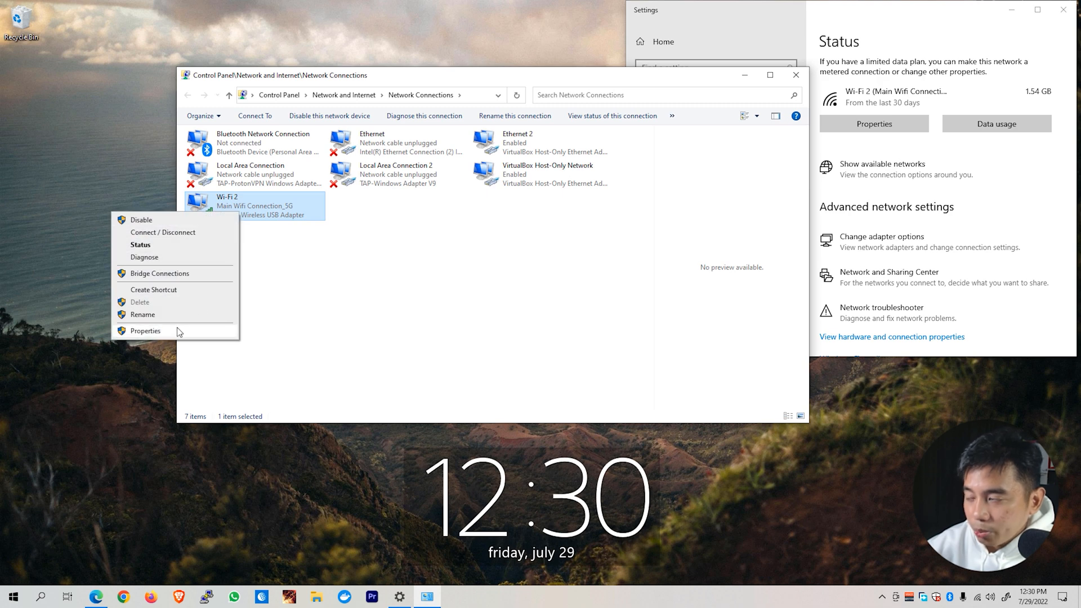
left_click(146, 331)
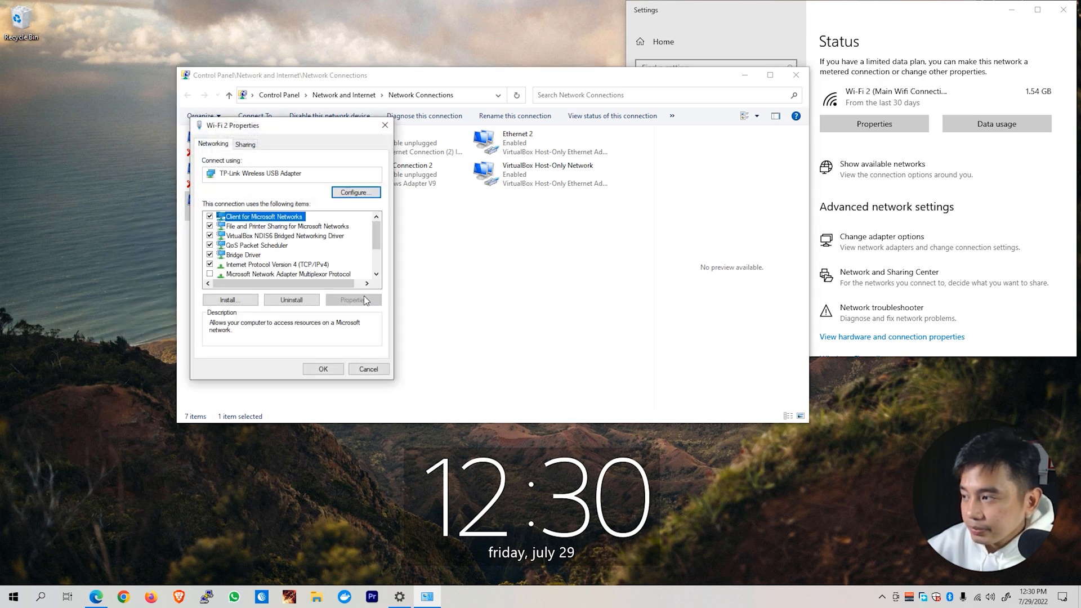
left_click(277, 264)
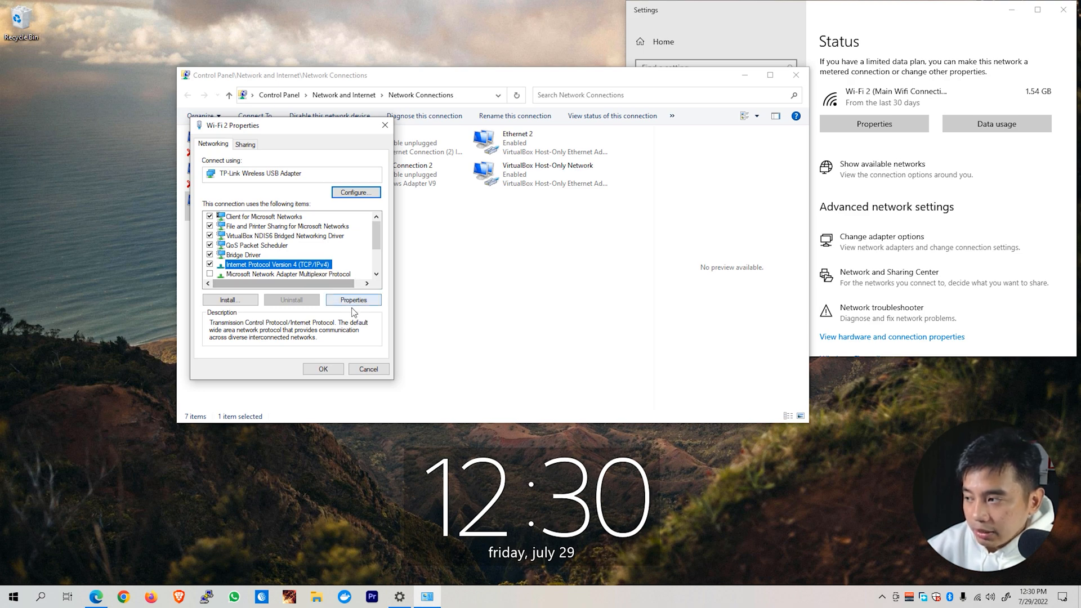
left_click(353, 299)
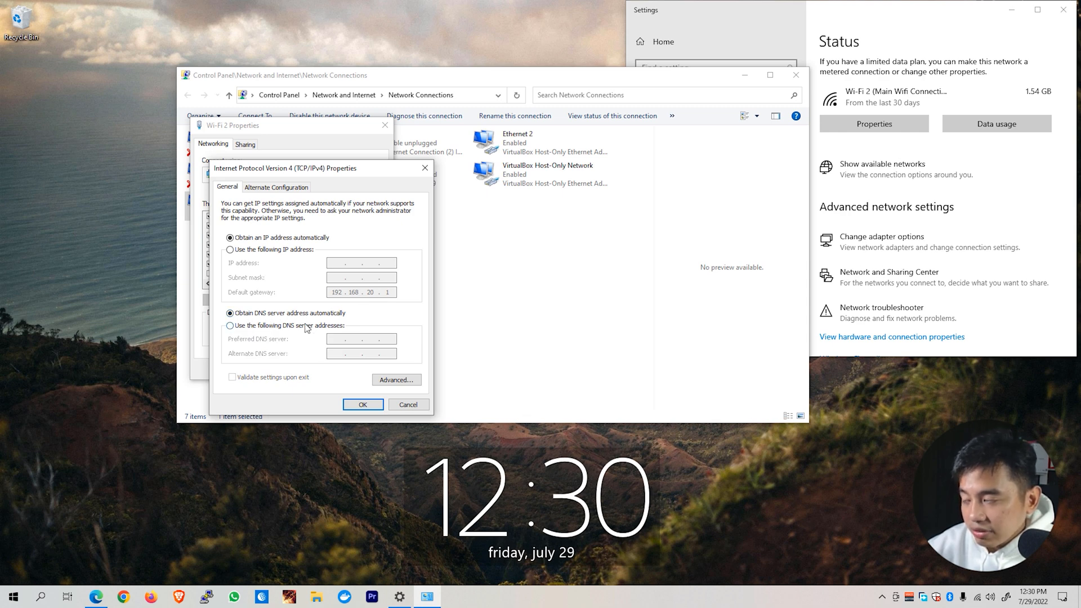
Set Wi-Fi 2's DNS servers manually to 8.8.8.8 and 8.8.4.4 and confirm
left_click(230, 324)
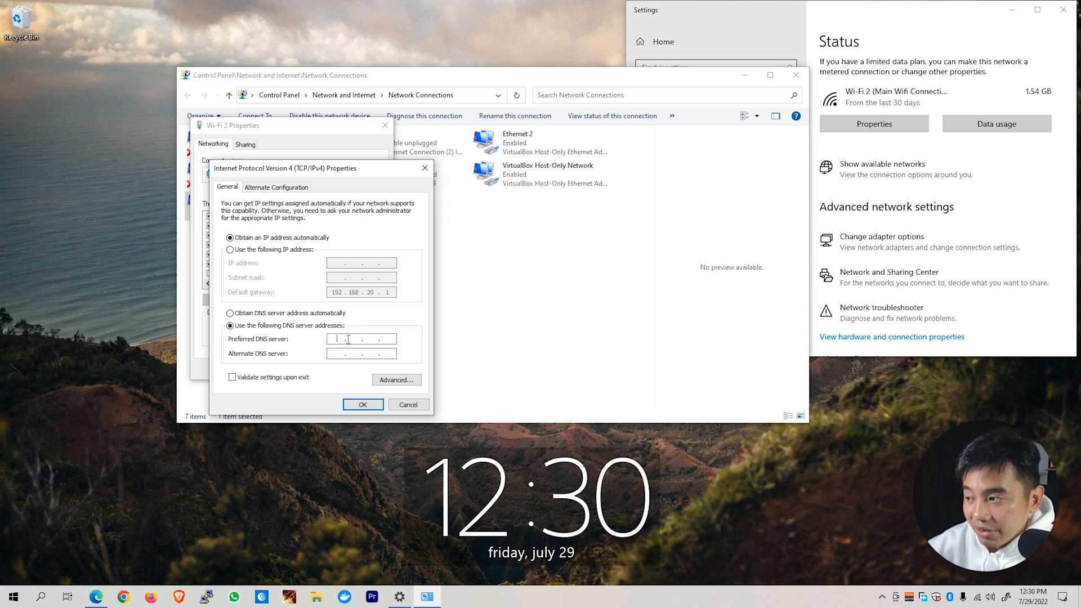
type("8 . 8 .")
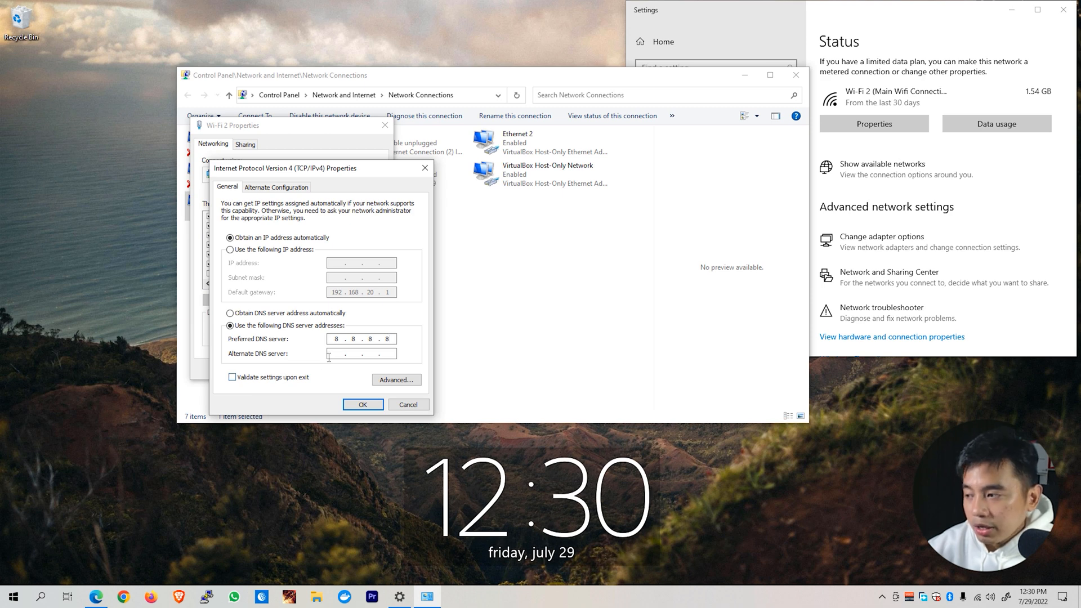
type("8.8.4.4")
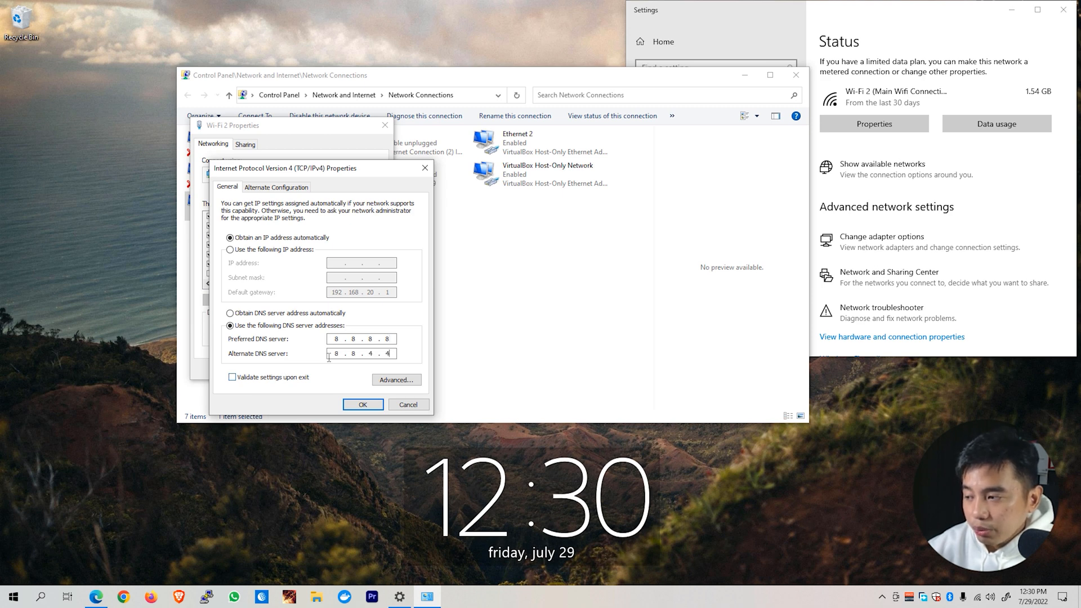
mouse_move(350, 369)
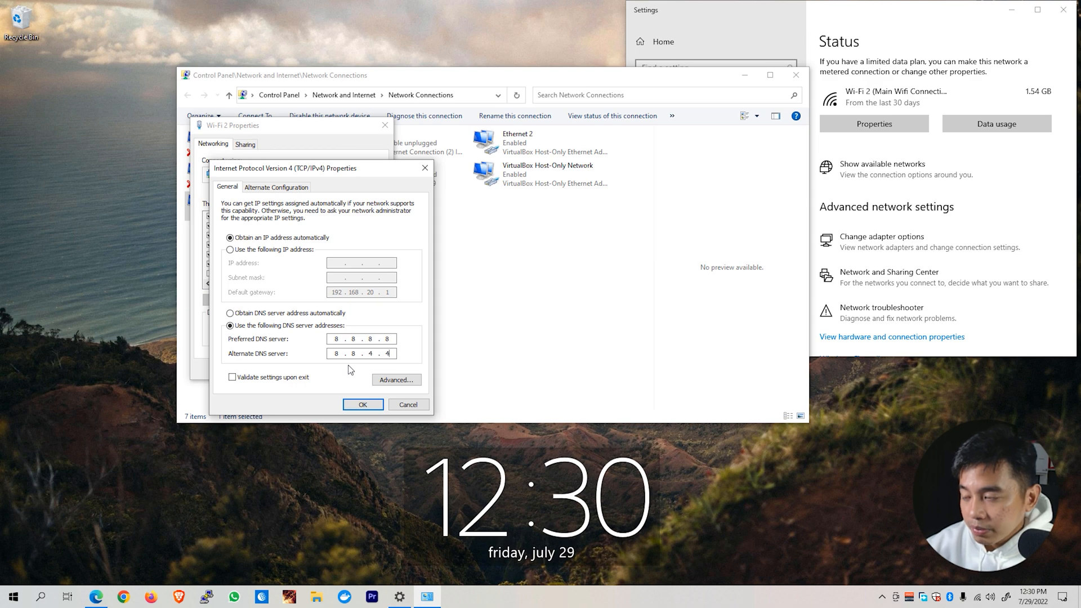
left_click(363, 405)
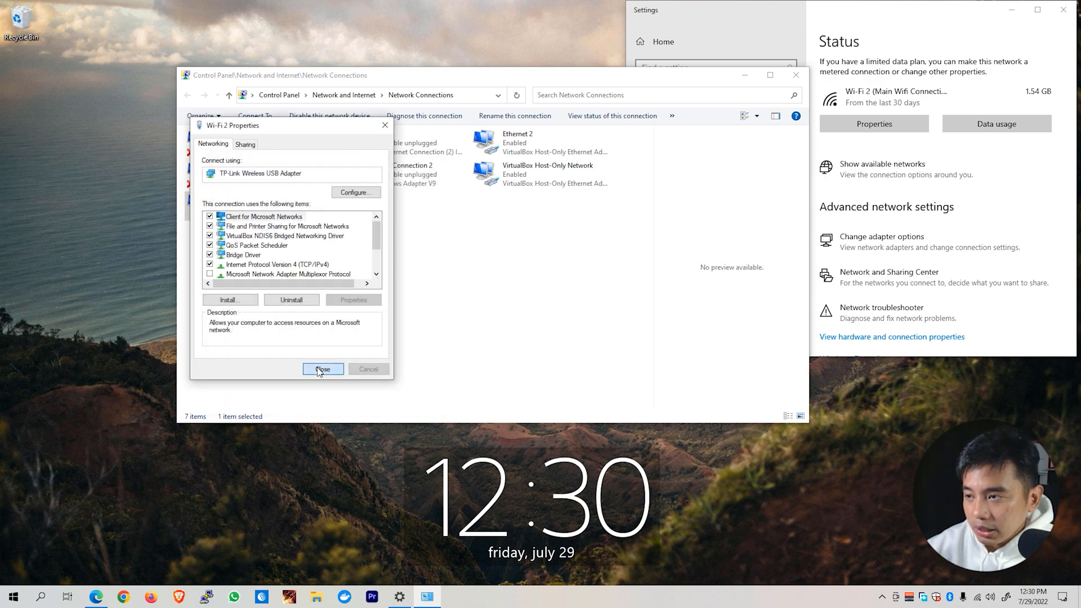
left_click(322, 368)
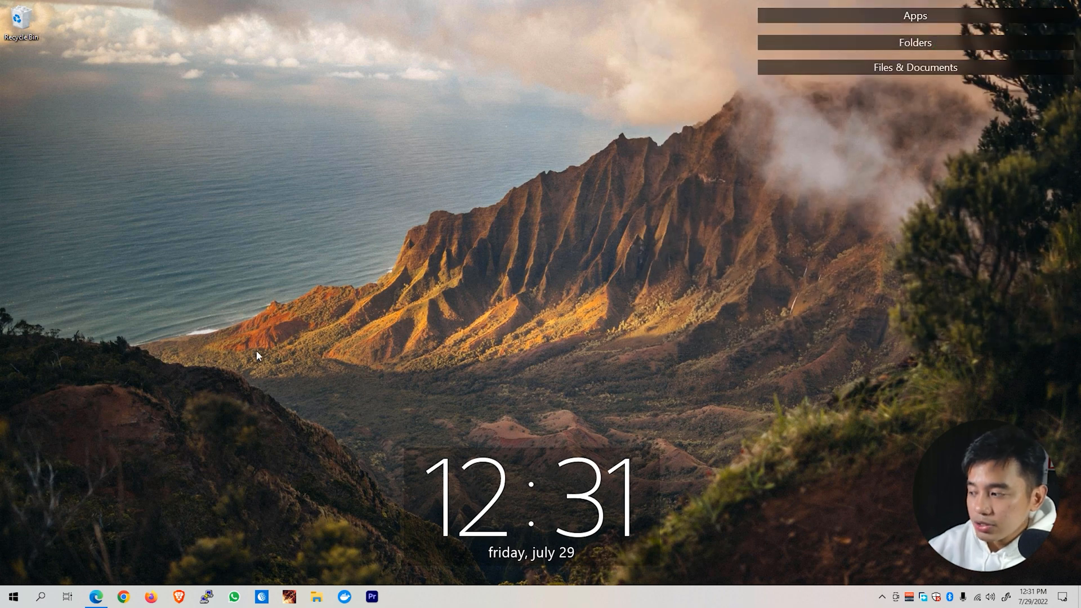
left_click(40, 596)
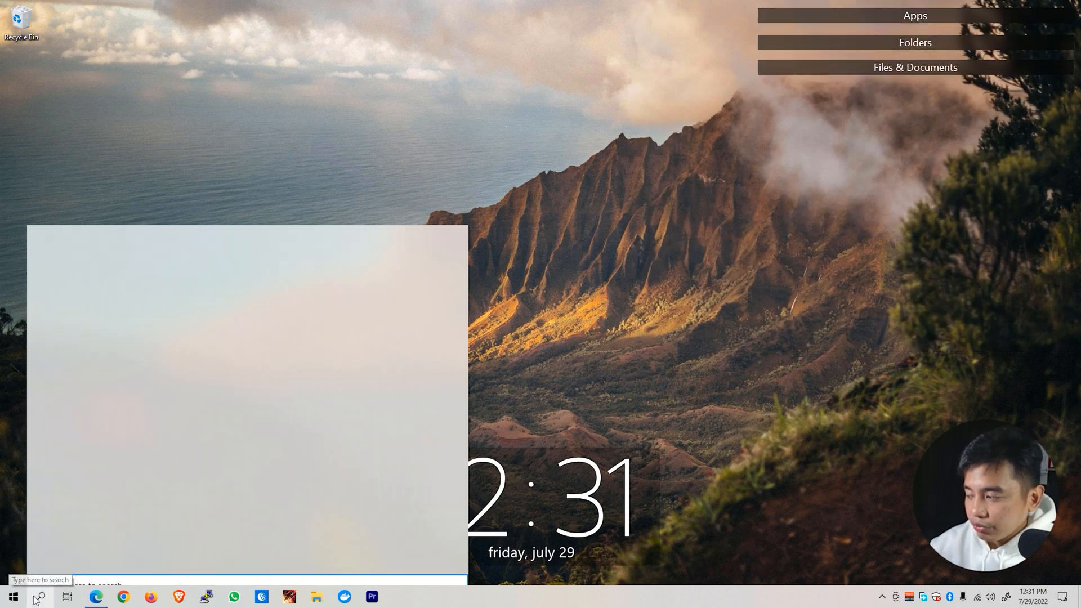
Run ipconfig /flushdns in an administrator Command Prompt, then close it
type("command prompt")
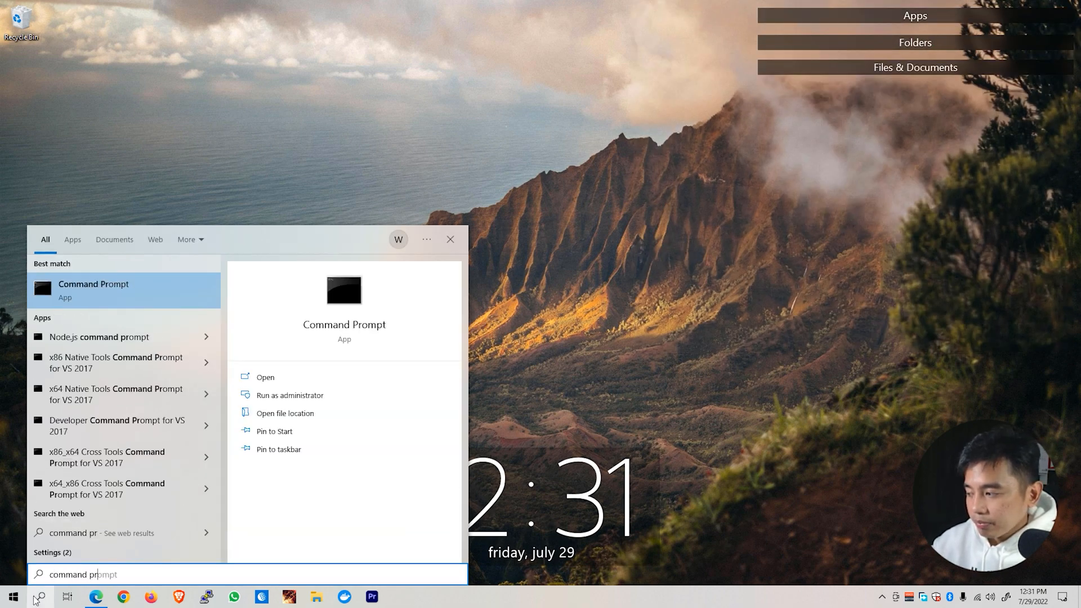
right_click(92, 289)
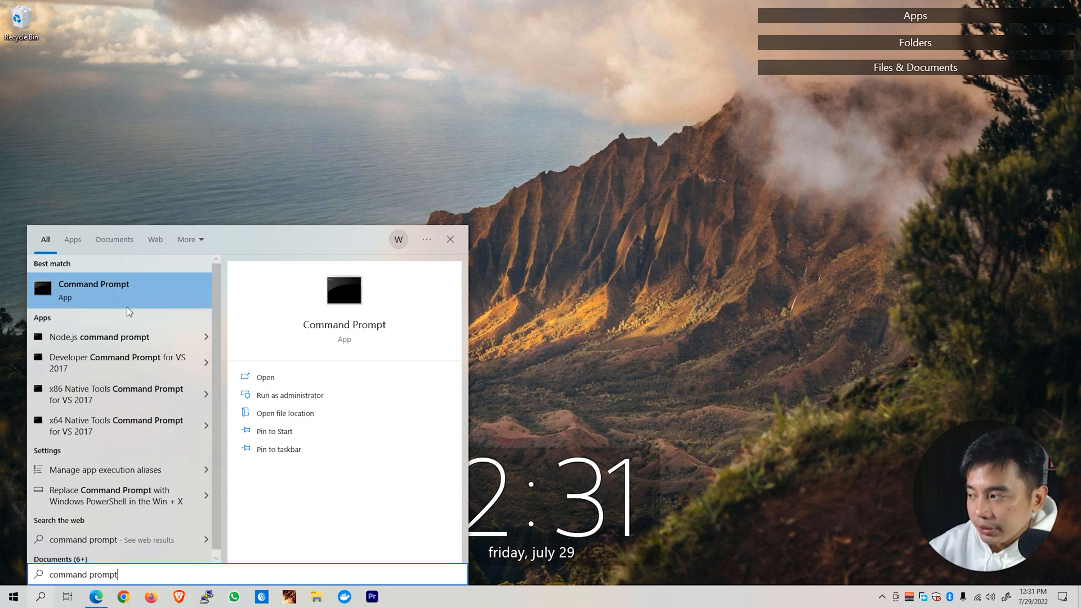
left_click(289, 395)
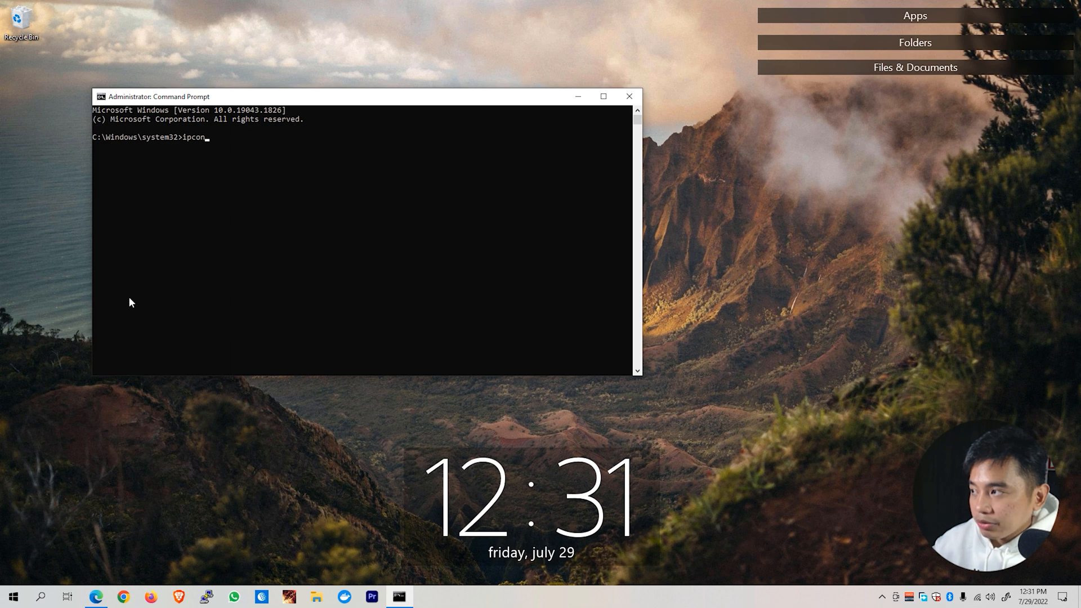
type("fig /fl")
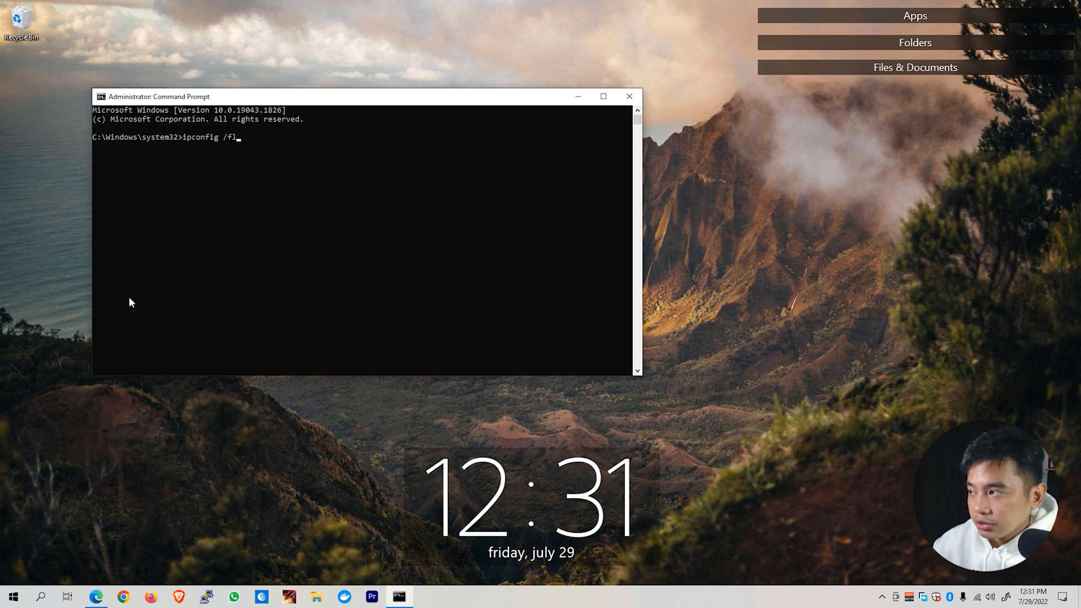
key("Return")
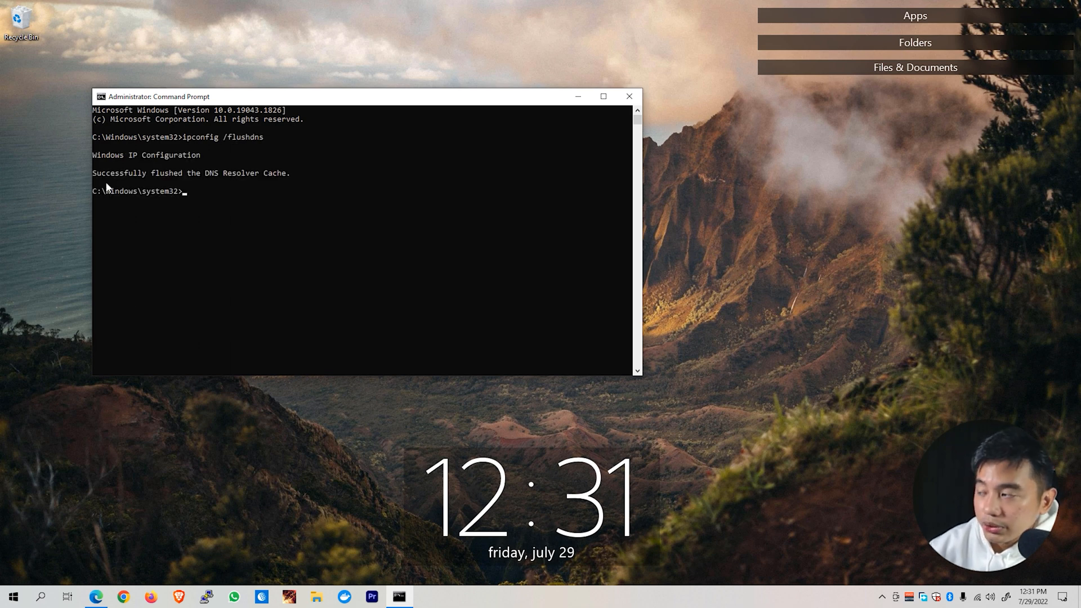
mouse_move(178, 183)
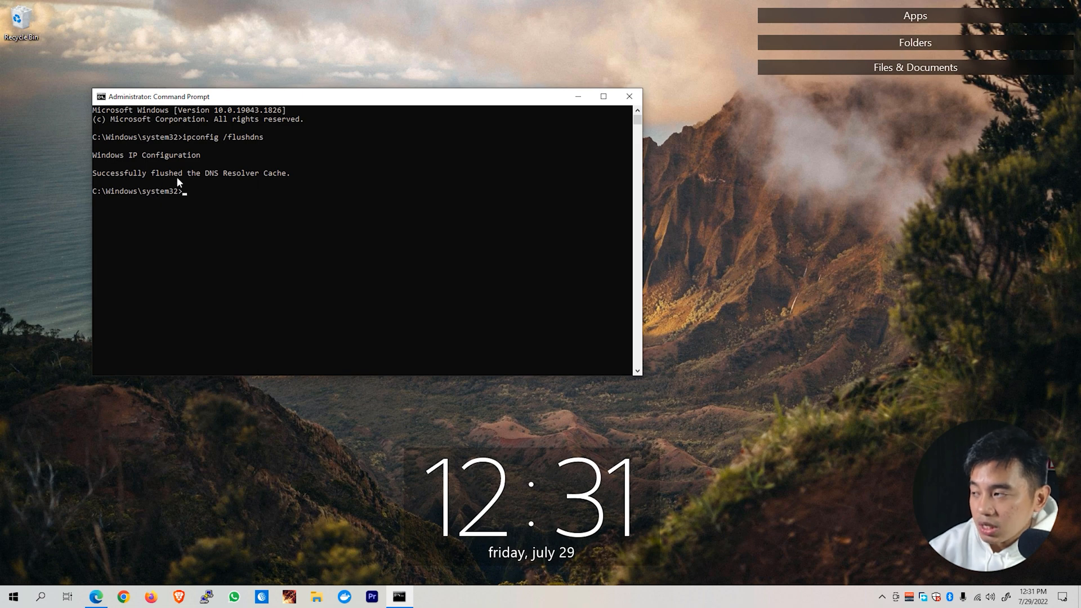
mouse_move(629, 96)
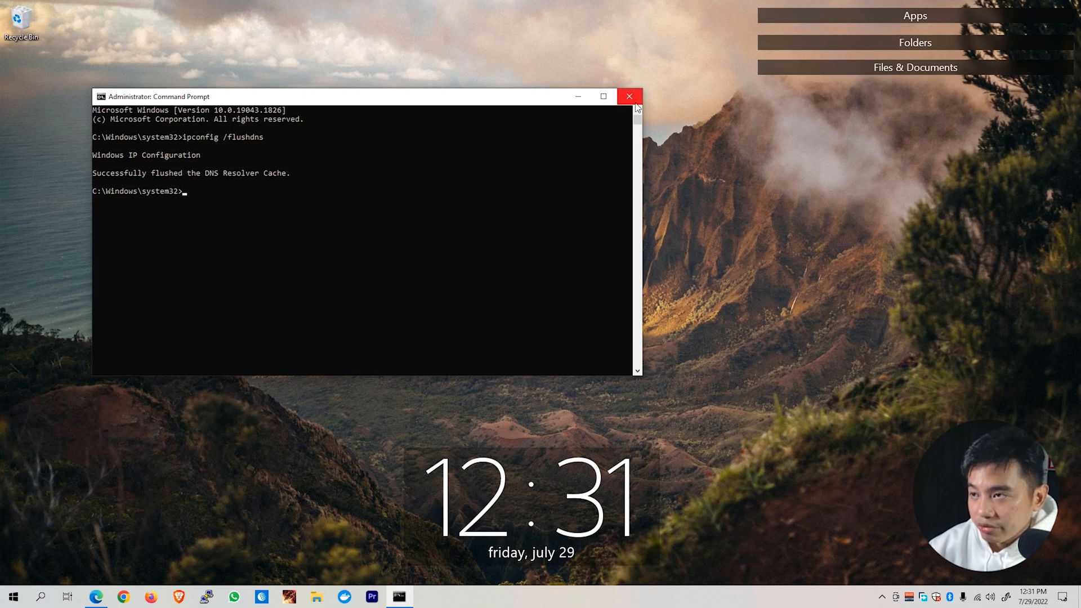
left_click(628, 96)
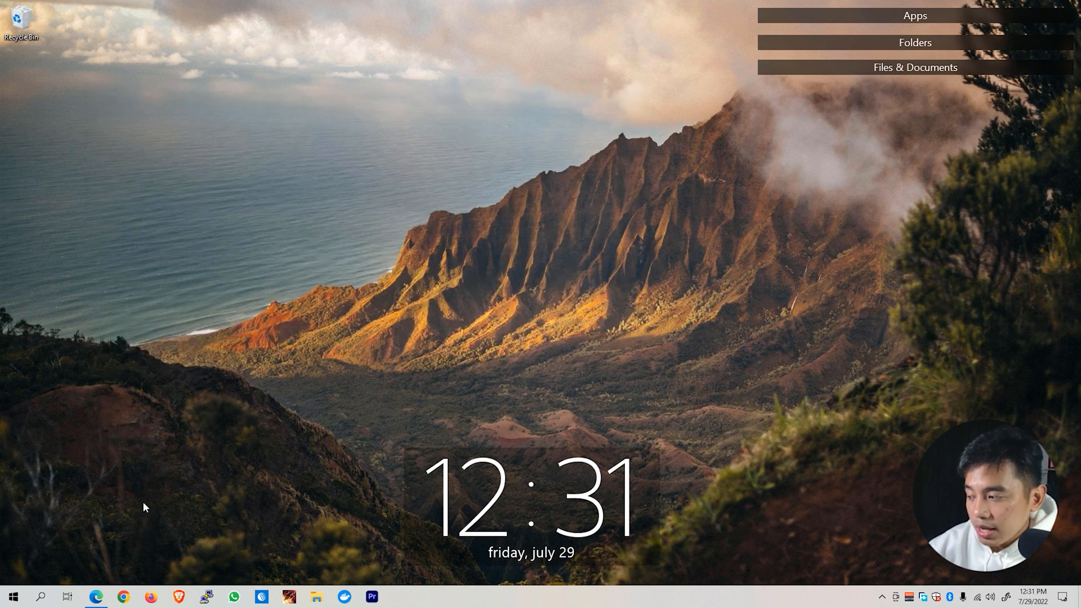
Launch Chrome from the taskbar and choose the third listed profile
left_click(123, 596)
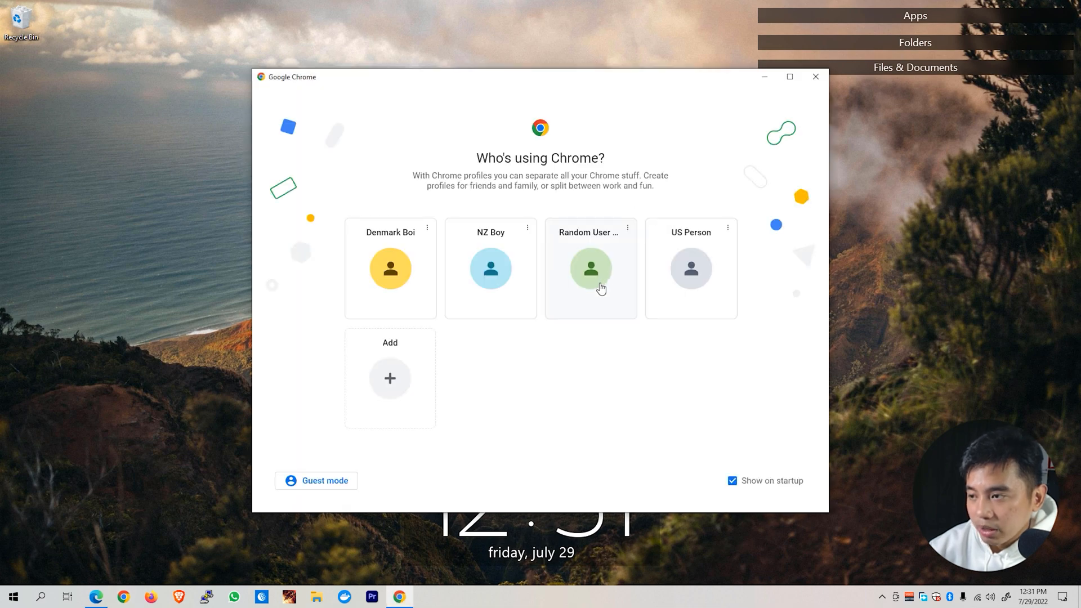
left_click(590, 268)
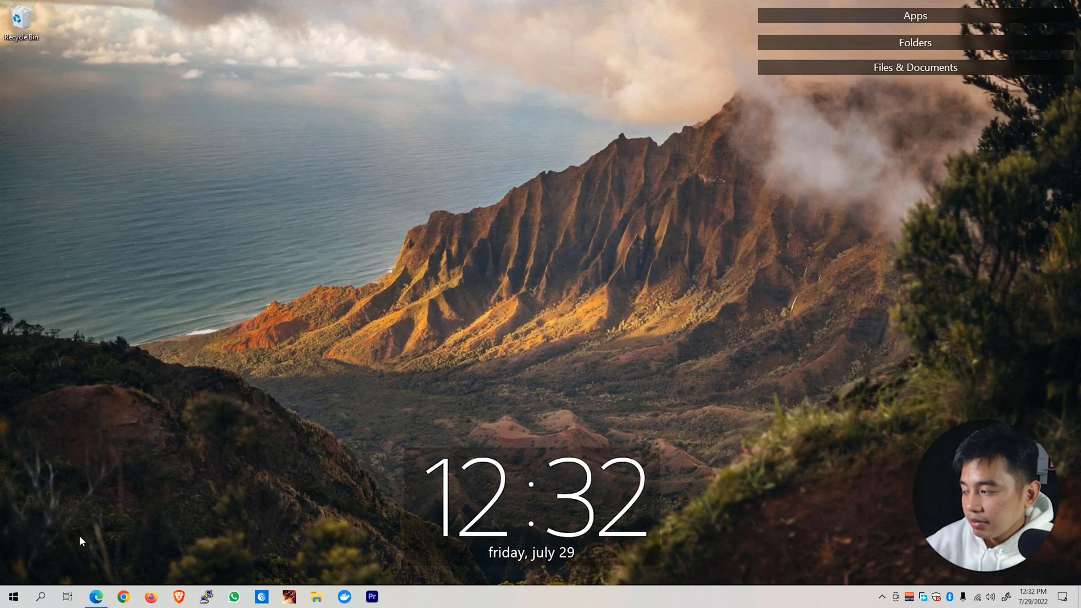
Open Internet Options and clear the SSL state from the Content tab
left_click(40, 596)
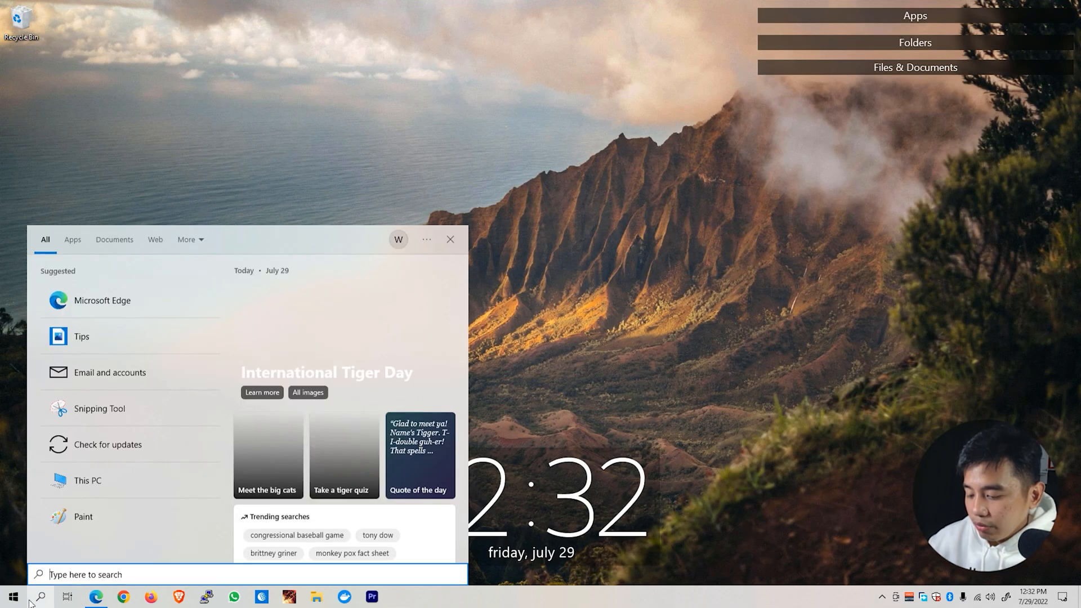
type("internet options")
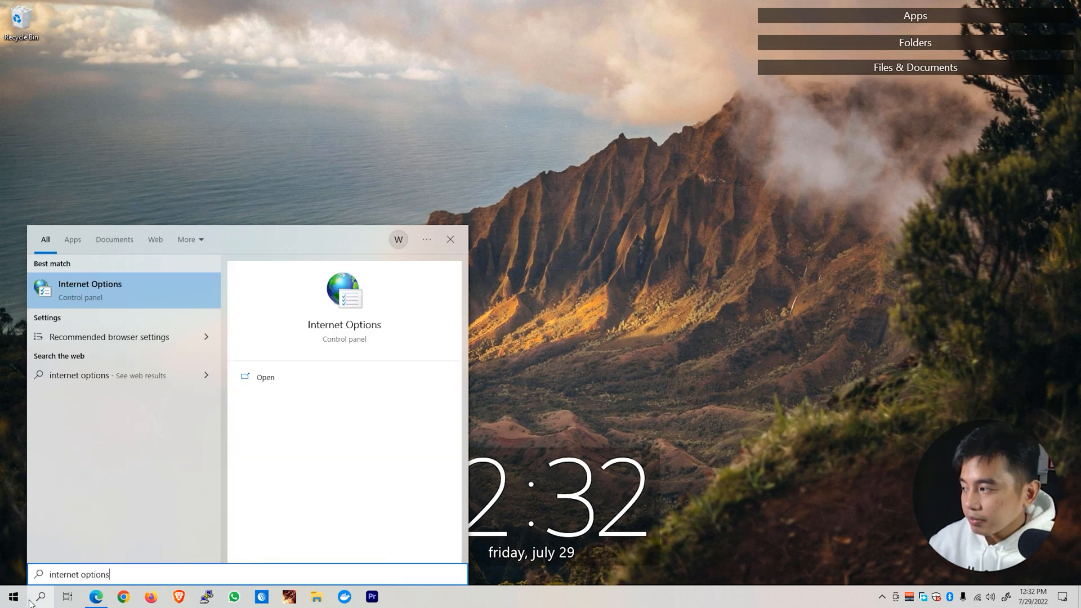
mouse_move(101, 304)
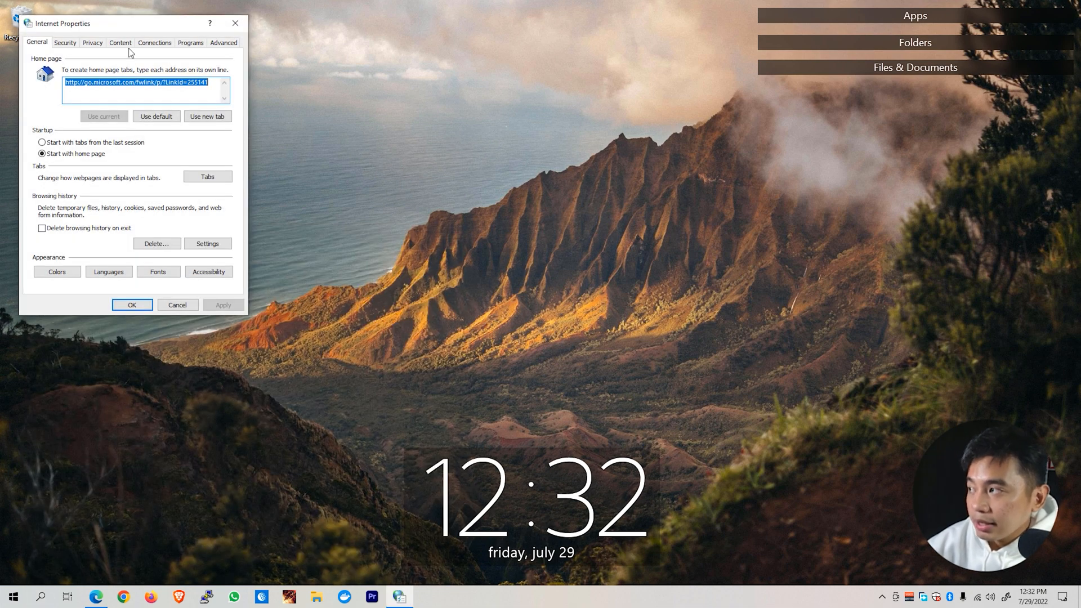
left_click(120, 42)
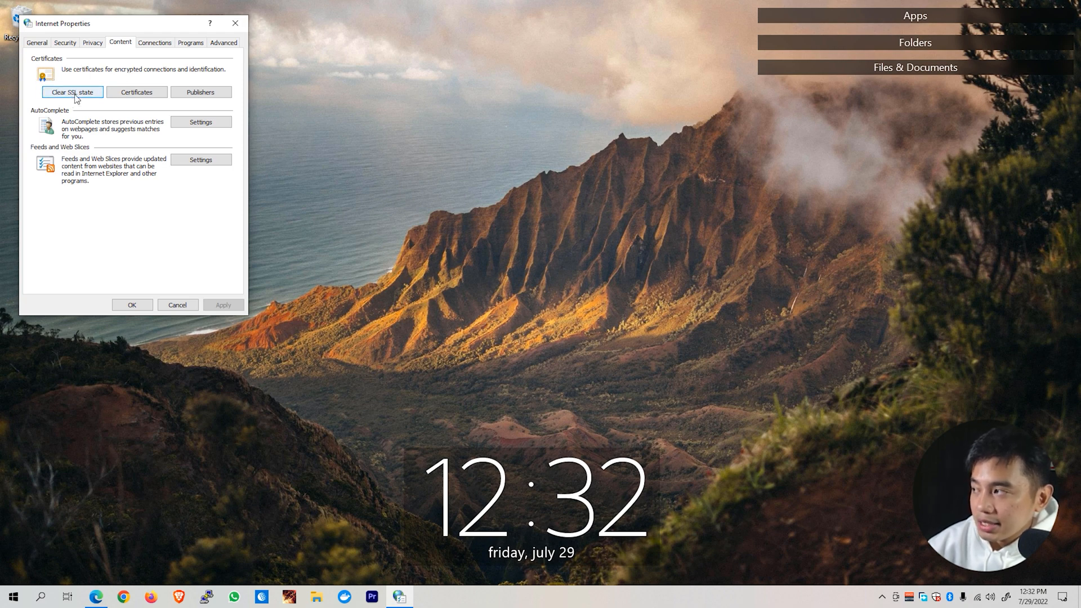
left_click(71, 92)
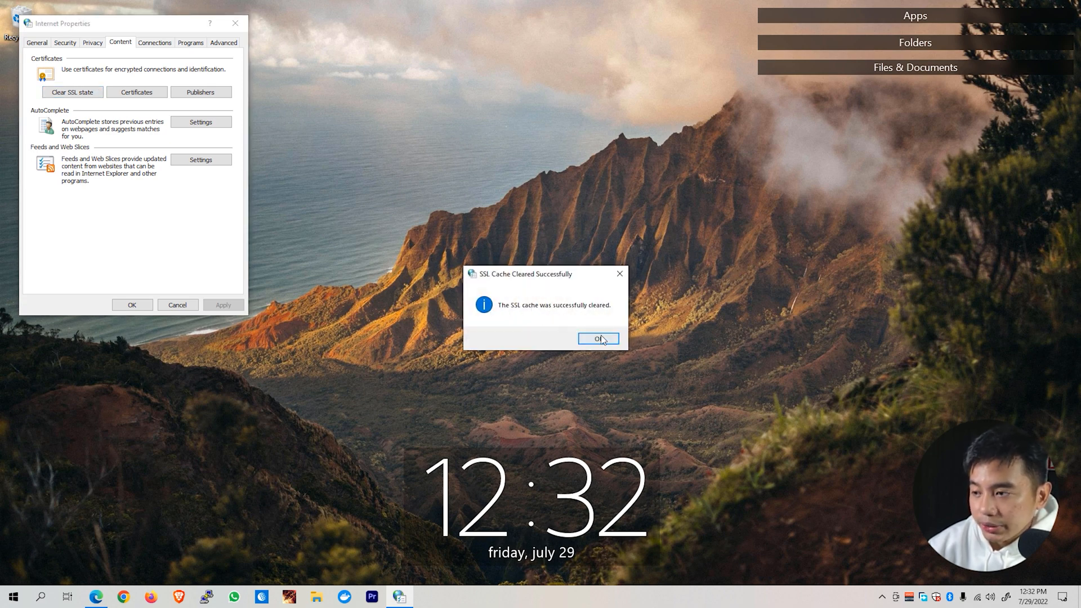
left_click(597, 339)
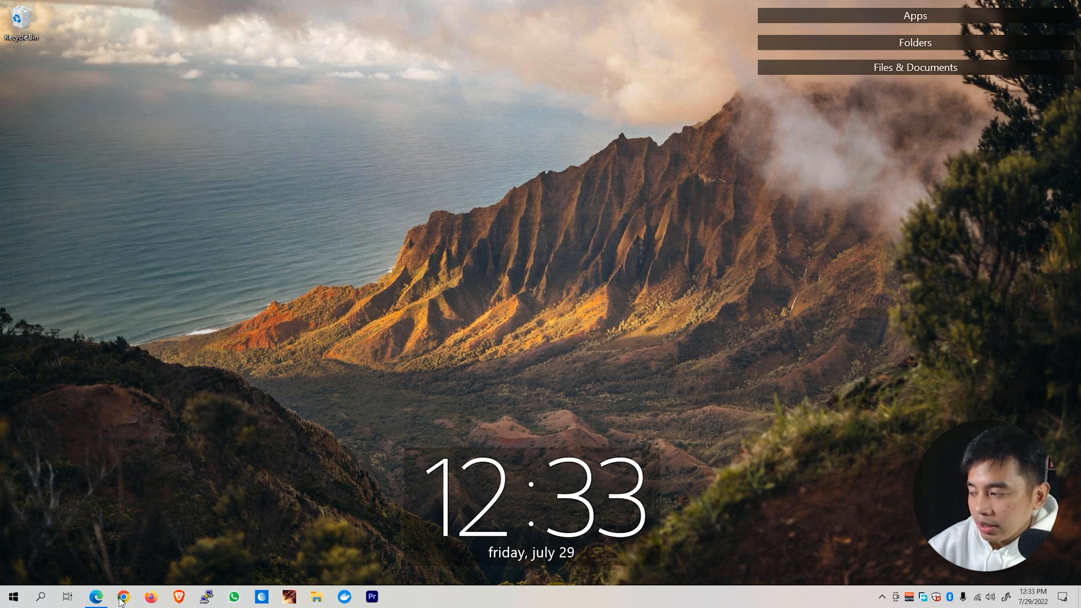
Relaunch Chrome on the chosen profile to Google and open the main menu
left_click(123, 596)
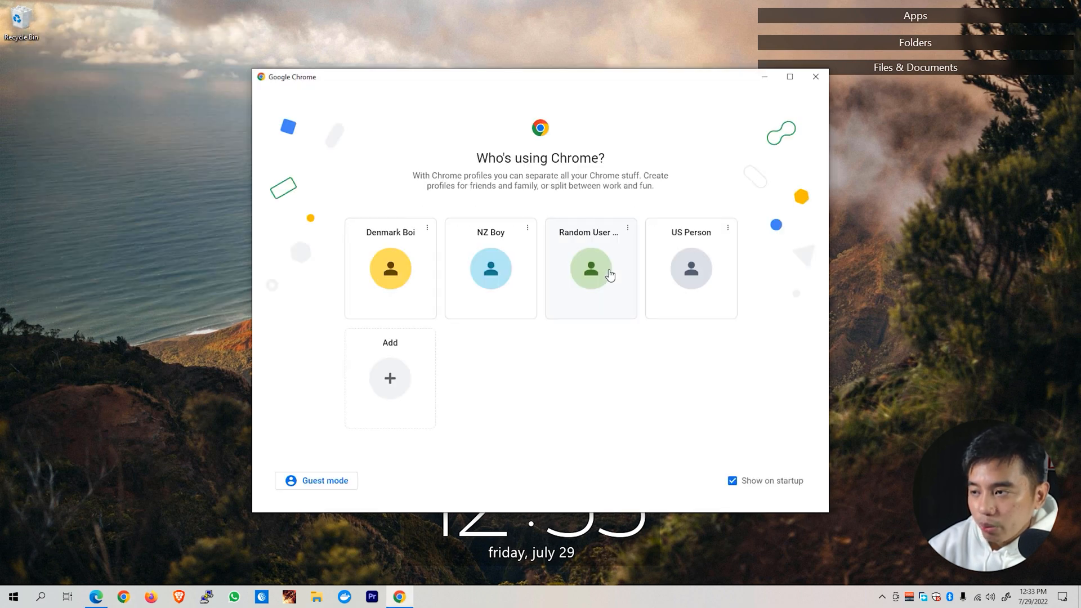
left_click(589, 268)
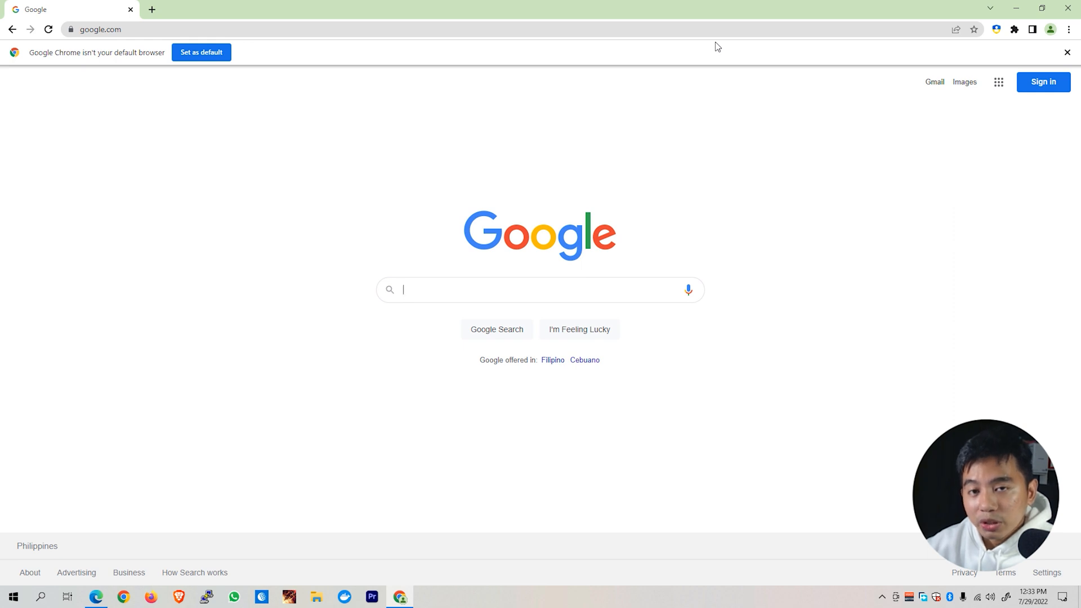
mouse_move(1059, 39)
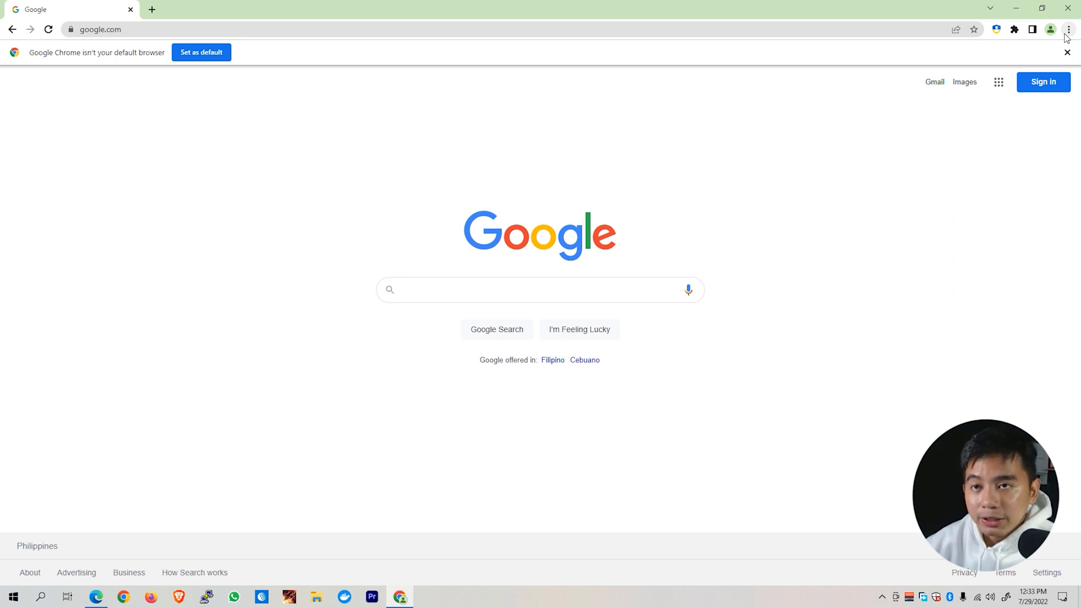
left_click(540, 289)
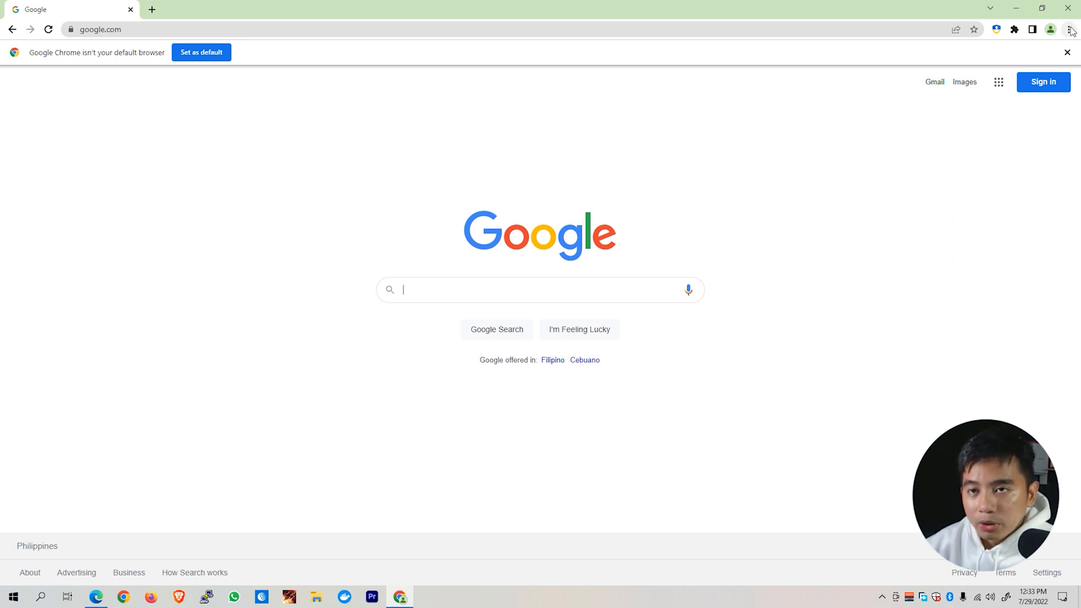
left_click(1072, 28)
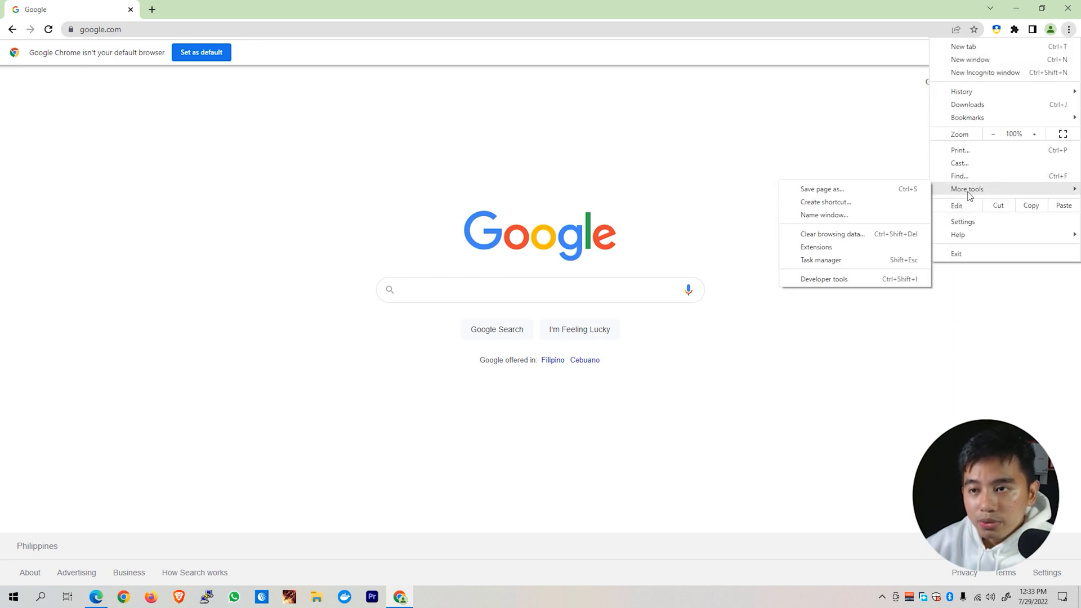
Open Extensions, switch off Random User-Agent, and return to the Google tab
left_click(816, 247)
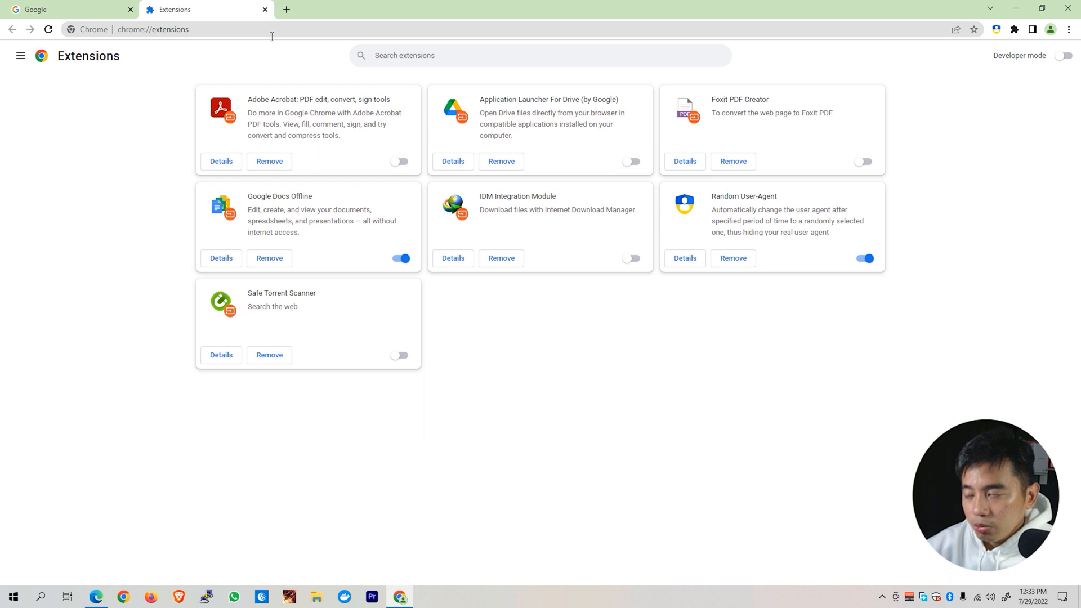
mouse_move(587, 199)
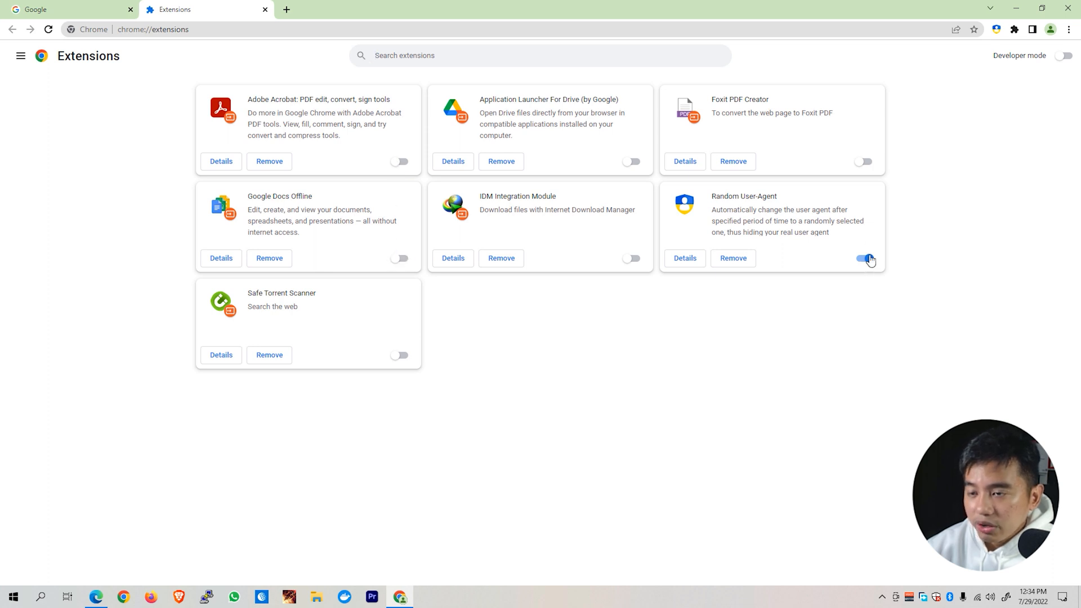
left_click(862, 257)
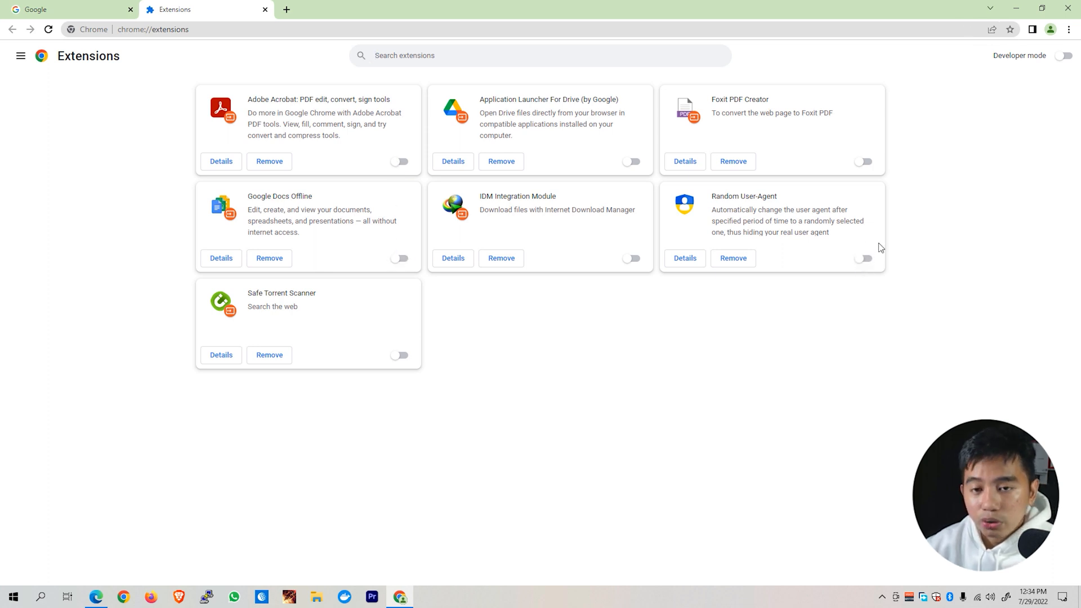
left_click(68, 9)
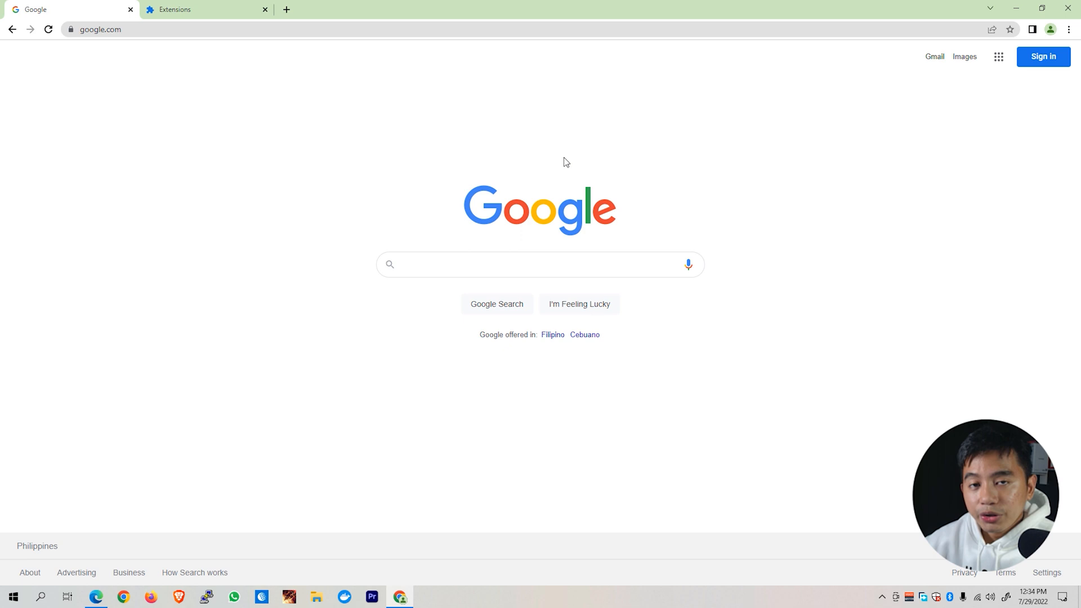
mouse_move(570, 167)
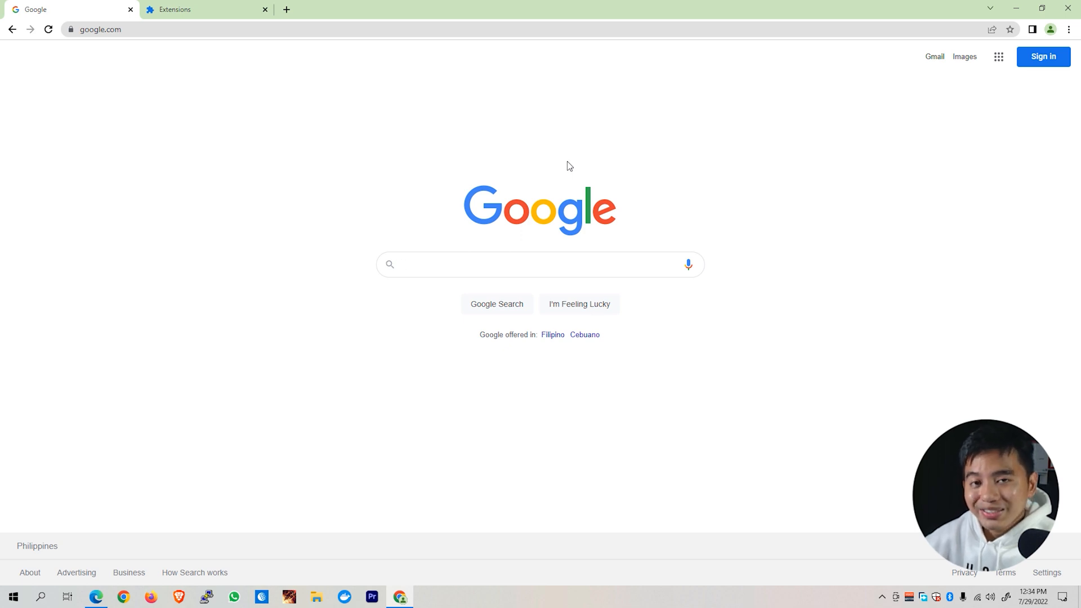
mouse_move(598, 127)
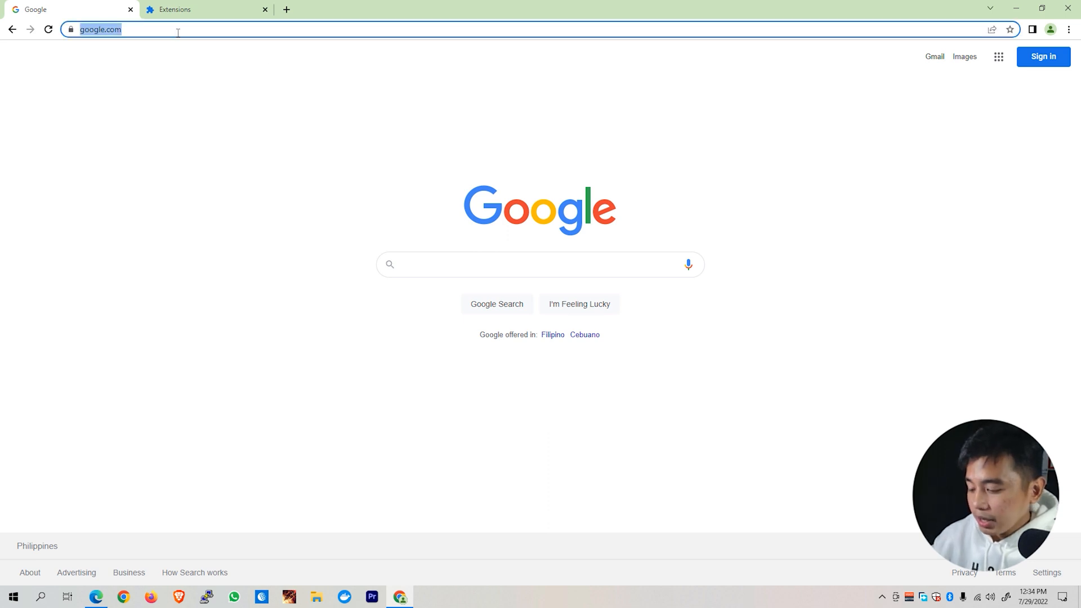
Search chrome://flags for 'certifi', enable localhost invalid certificates, and relaunch Chrome
type("chrome://flags")
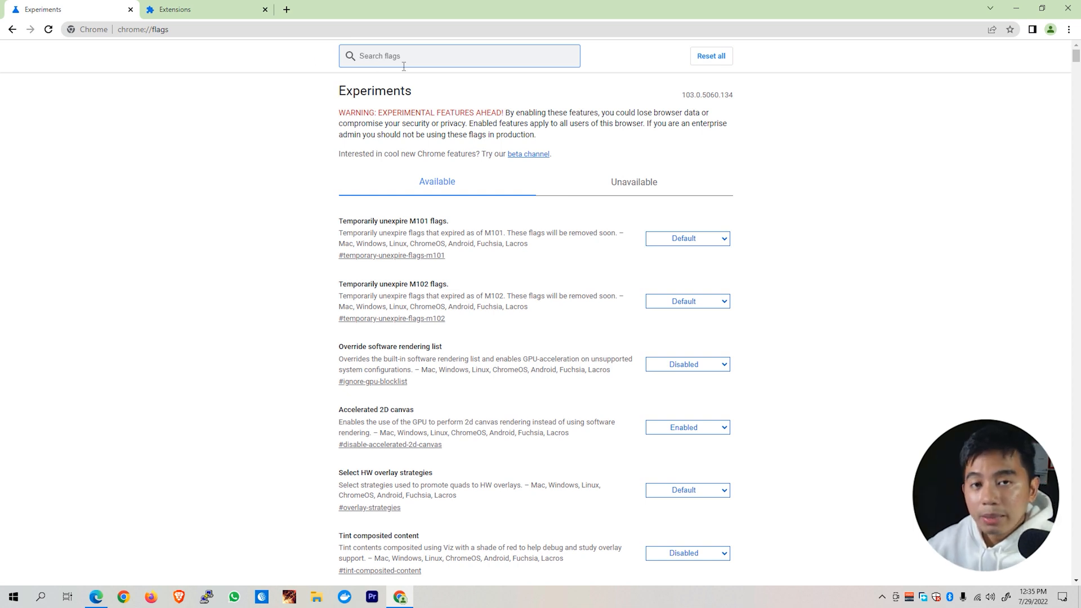
type("certificates")
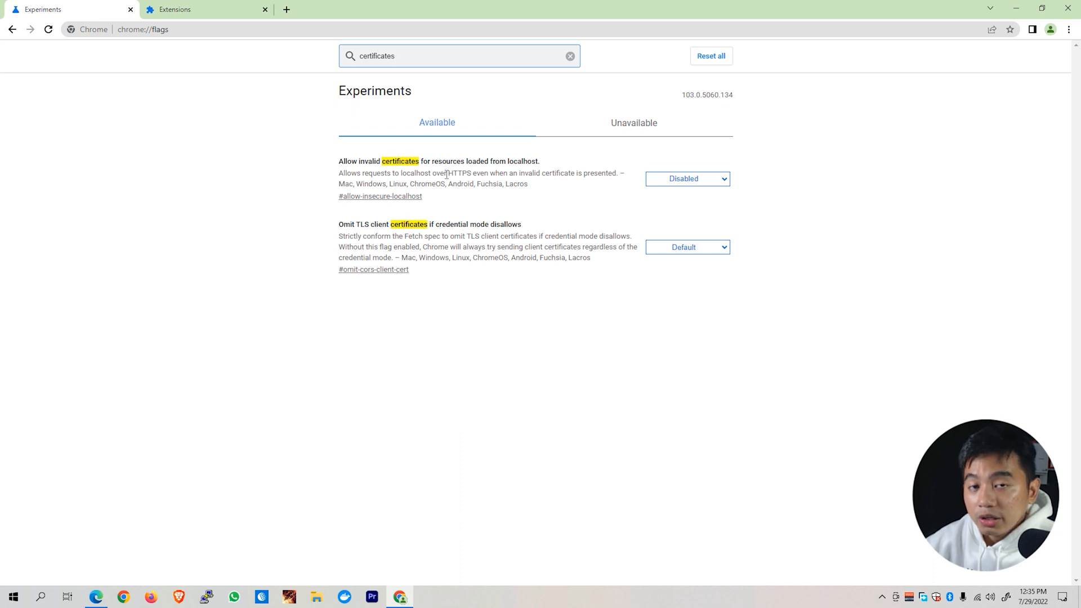
mouse_move(343, 160)
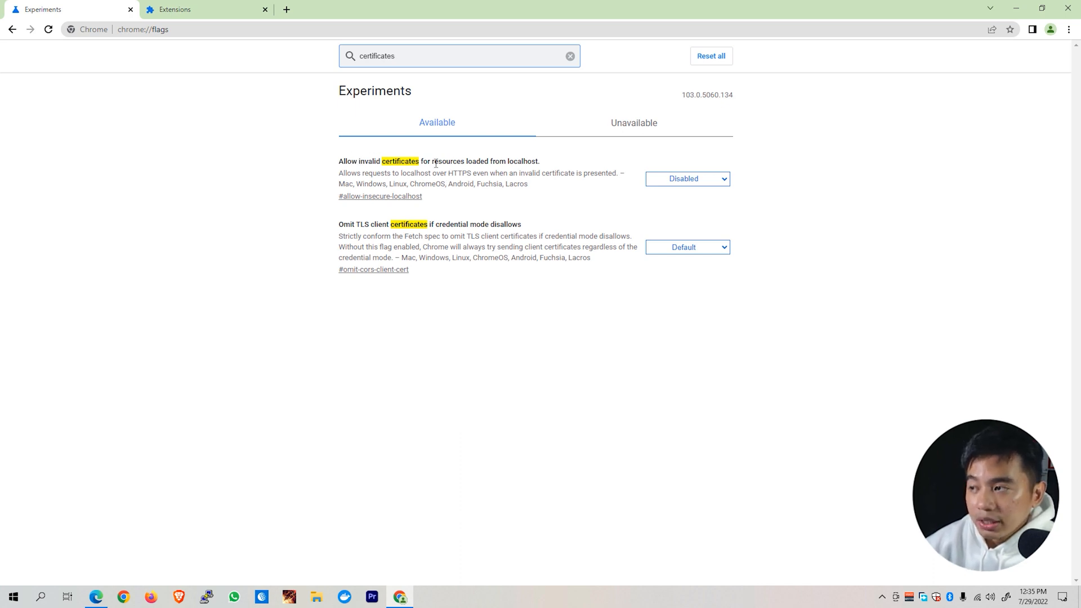
mouse_move(572, 186)
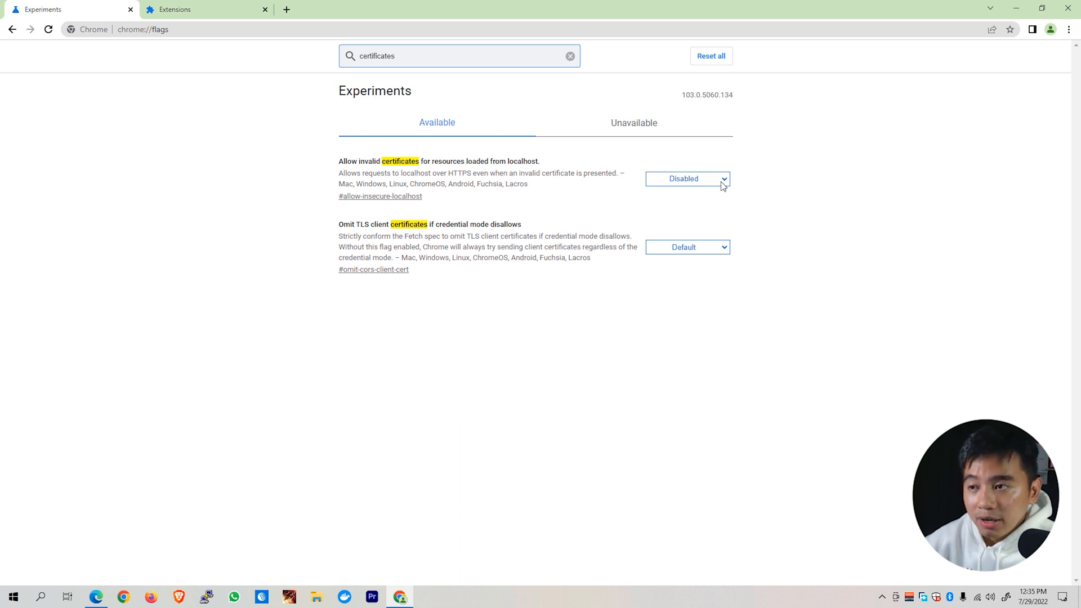
left_click(685, 178)
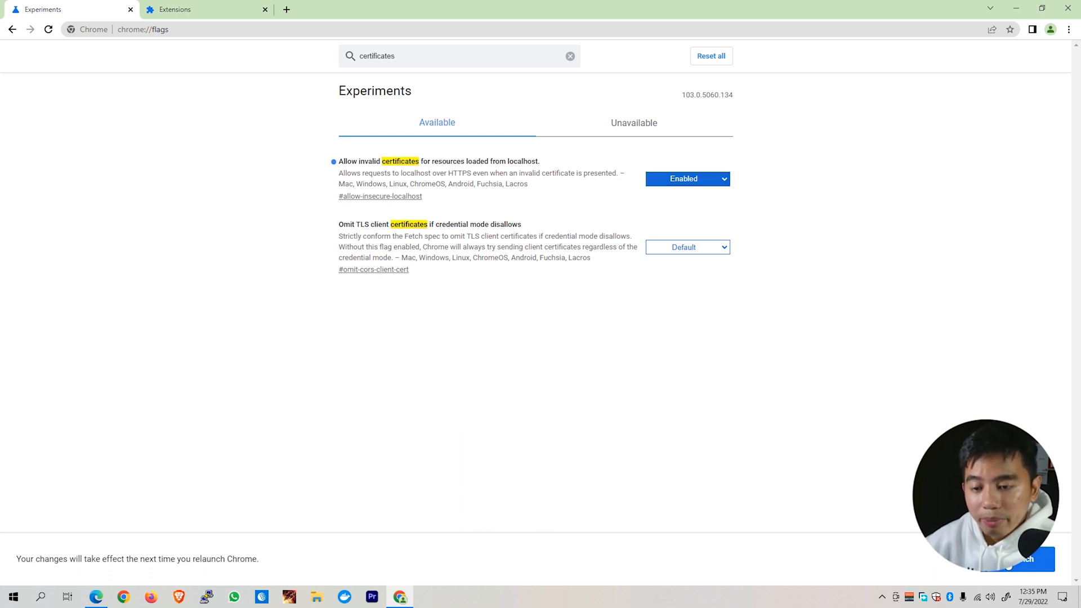
left_click(569, 56)
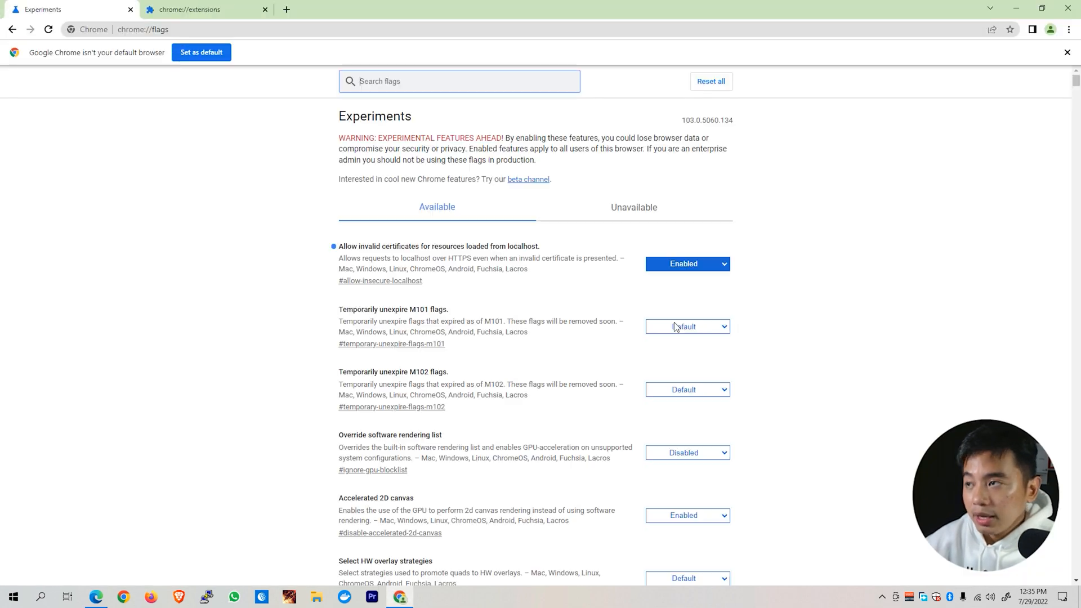